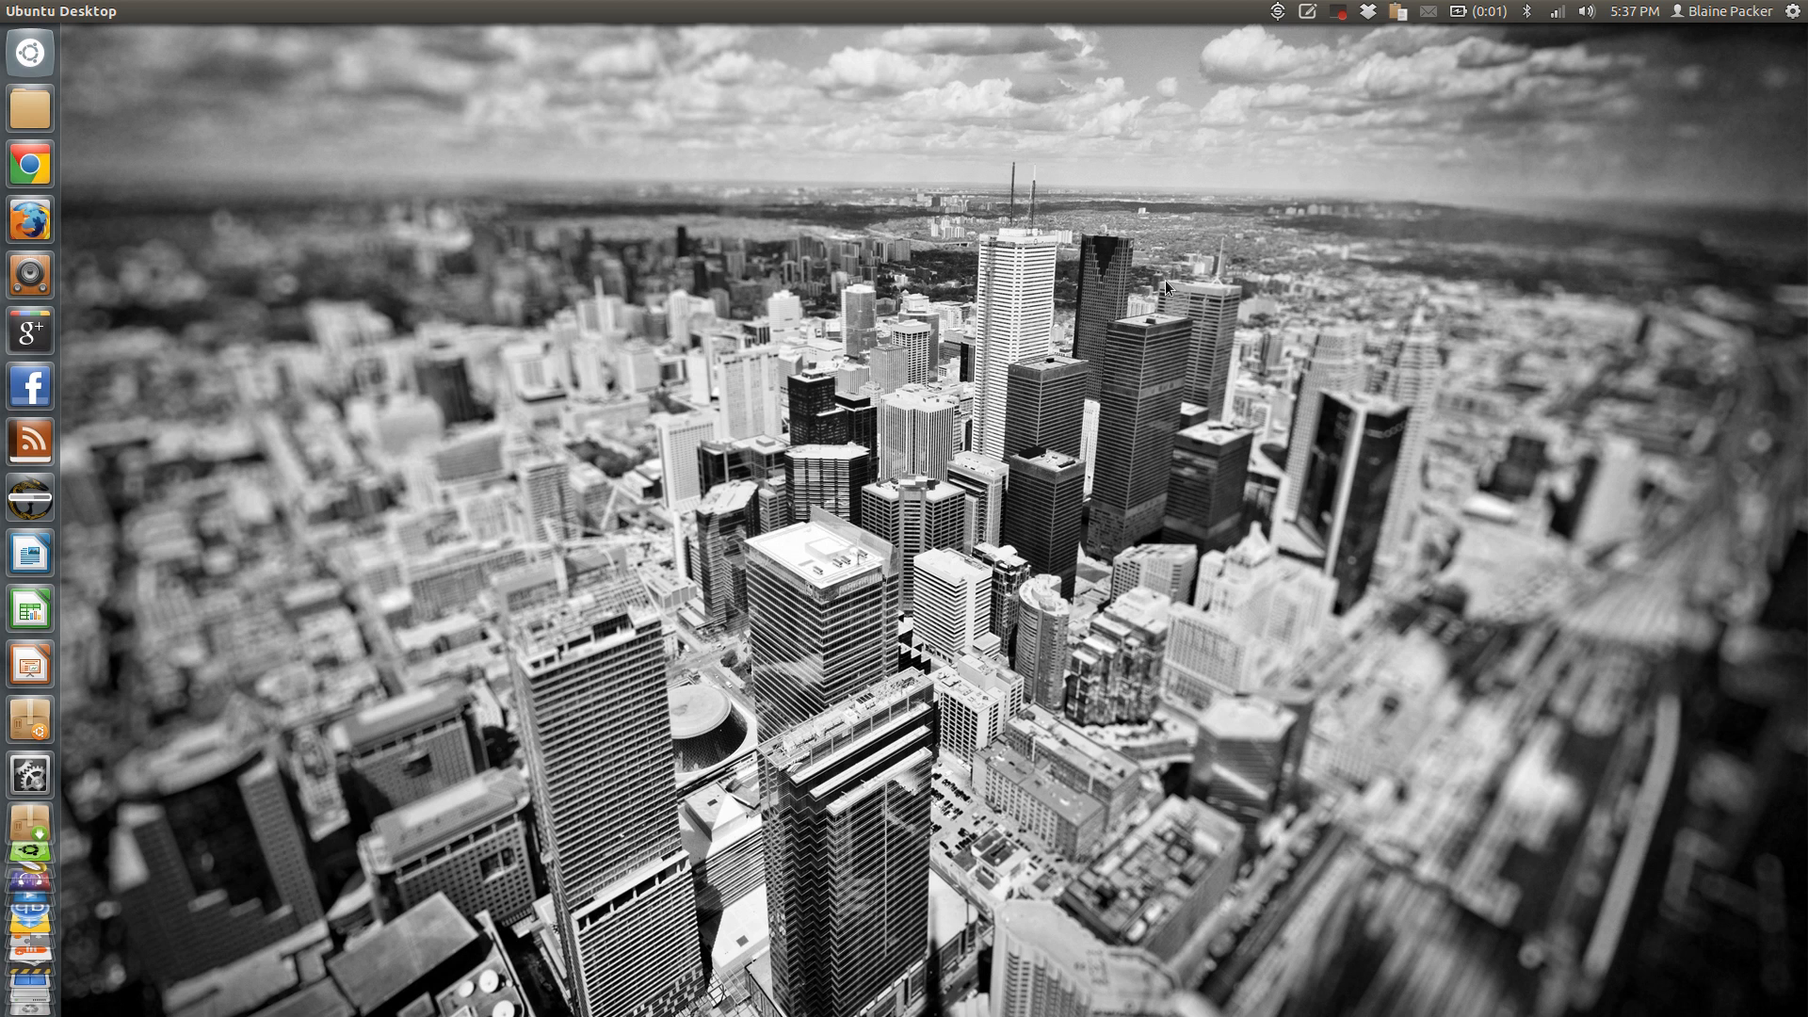
Step: Search the Dash for 'kaza', clear it and filter results to Everpad notes
{"action": "type", "text": "kaza"}
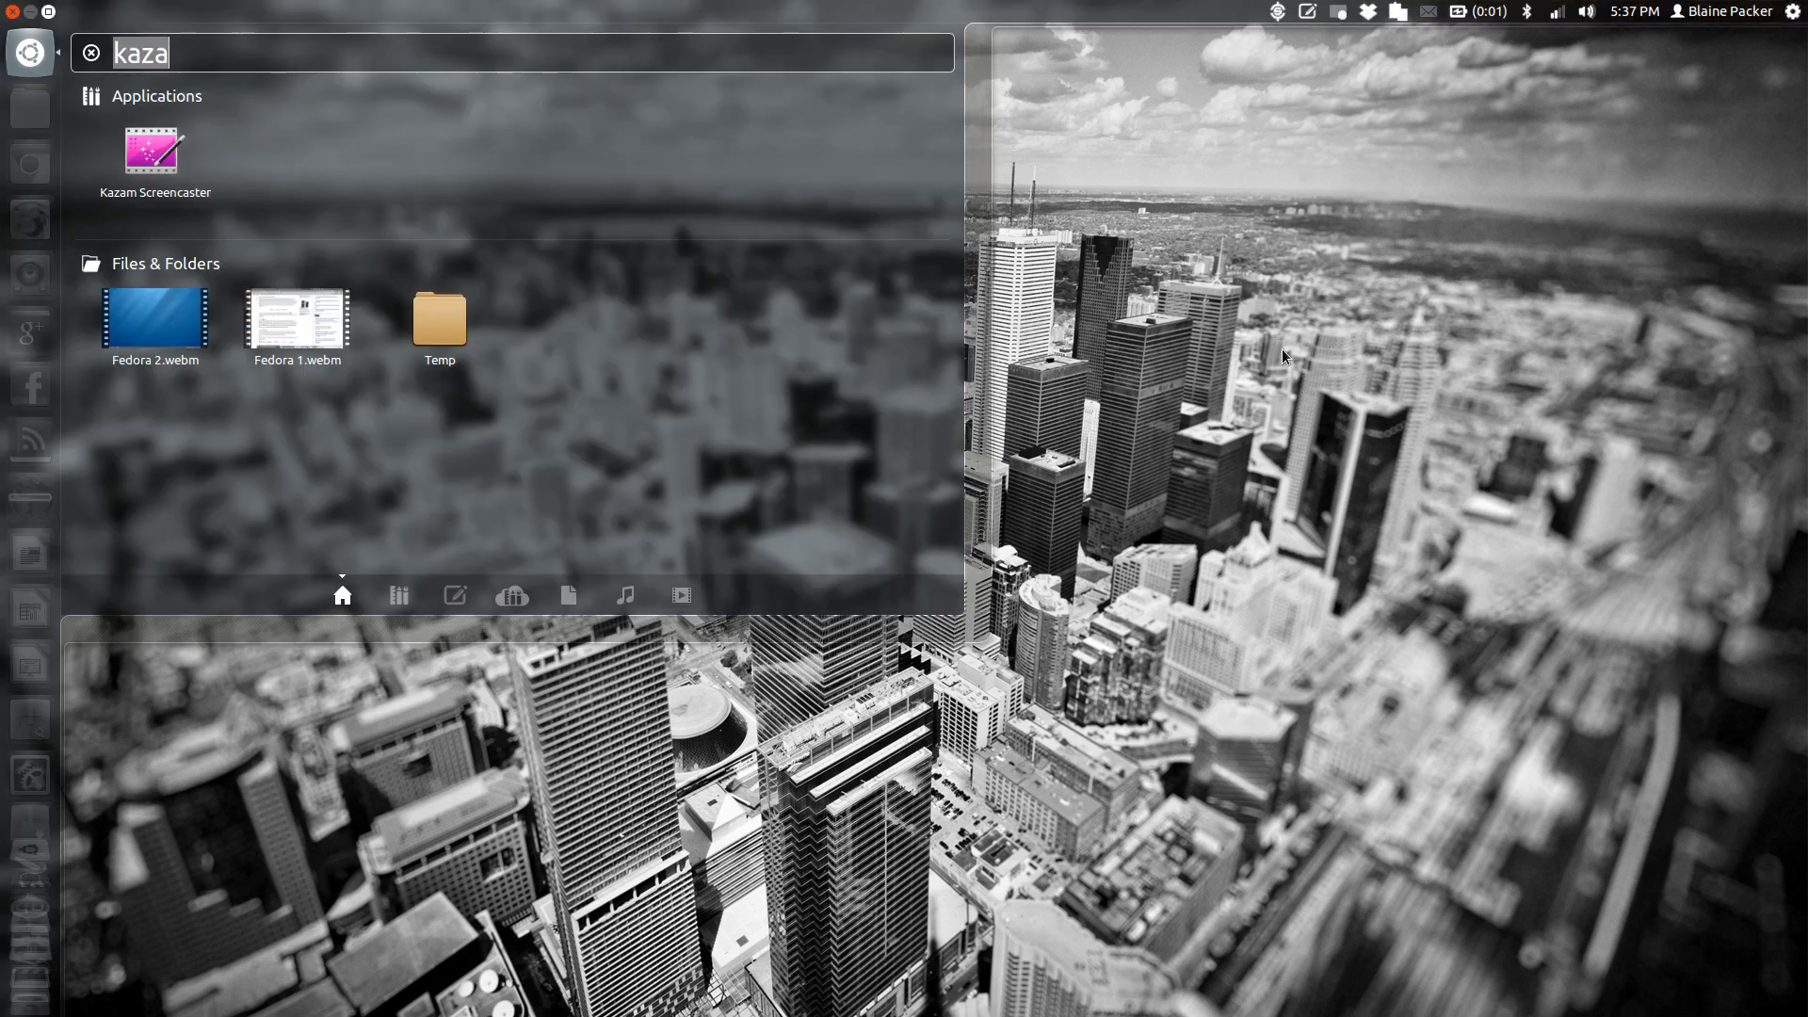
{"action": "left_click", "coordinate": [90, 53]}
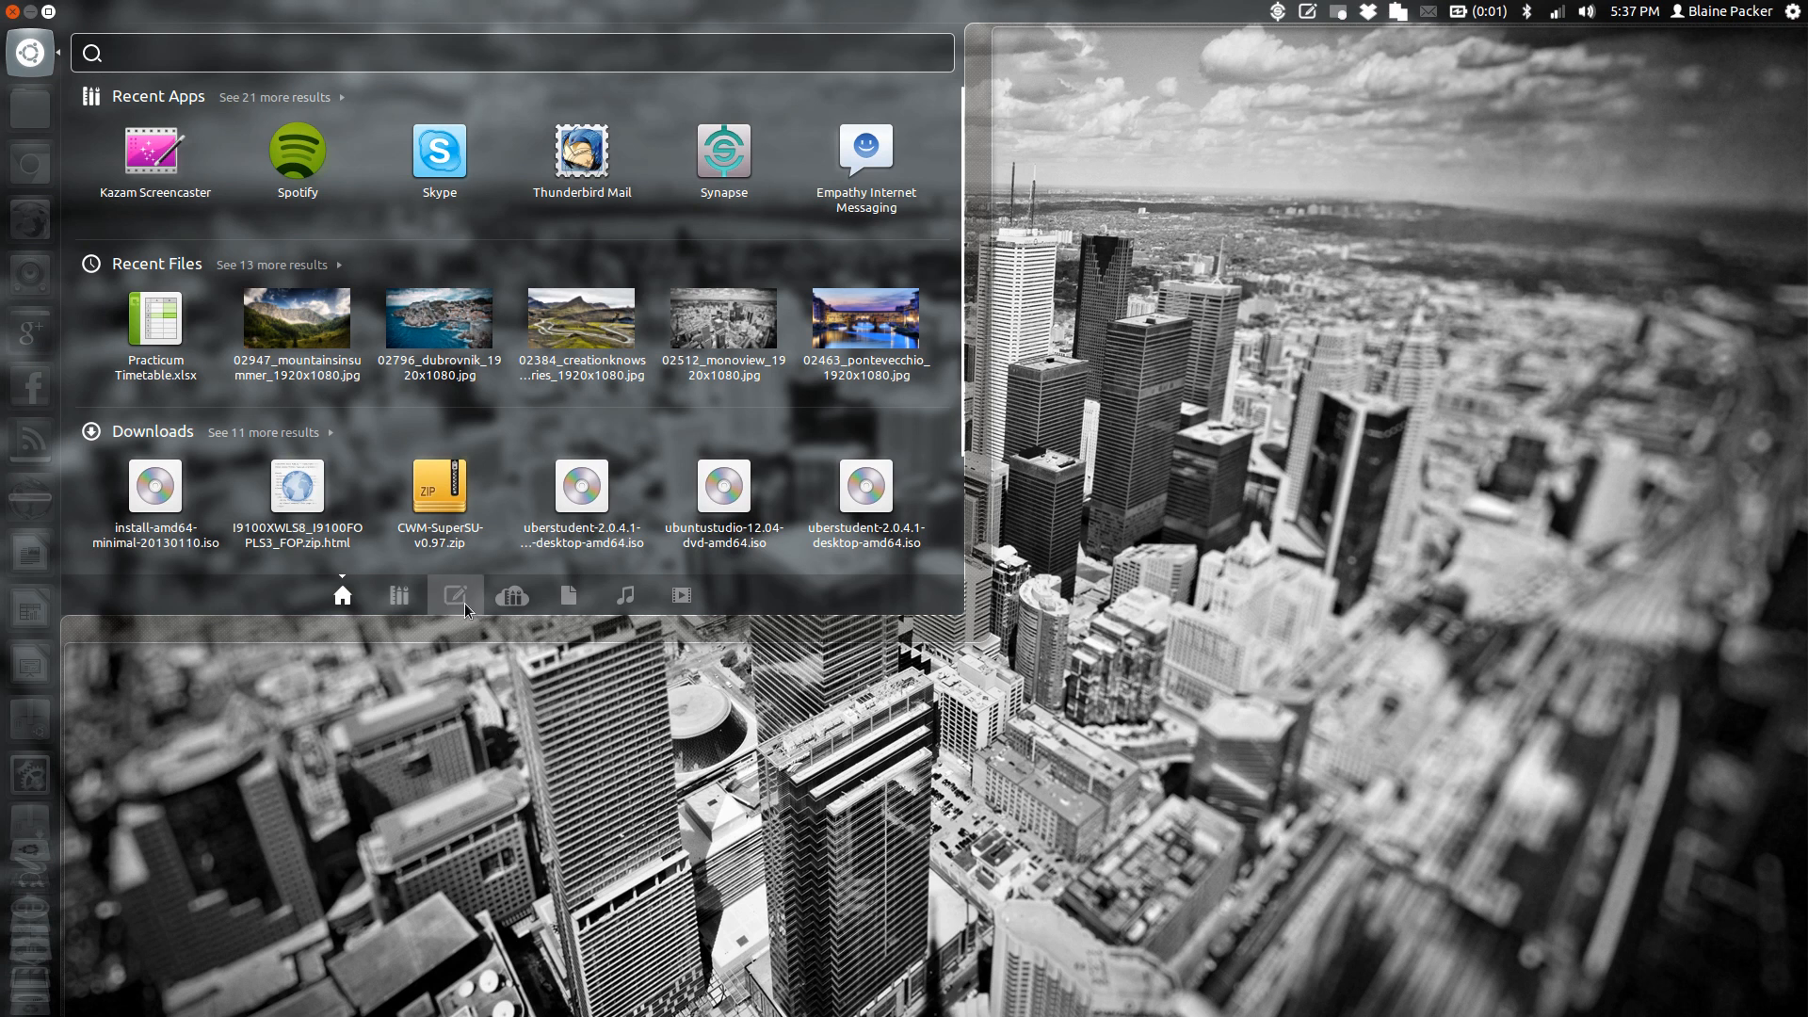
{"action": "left_click", "coordinate": [454, 595]}
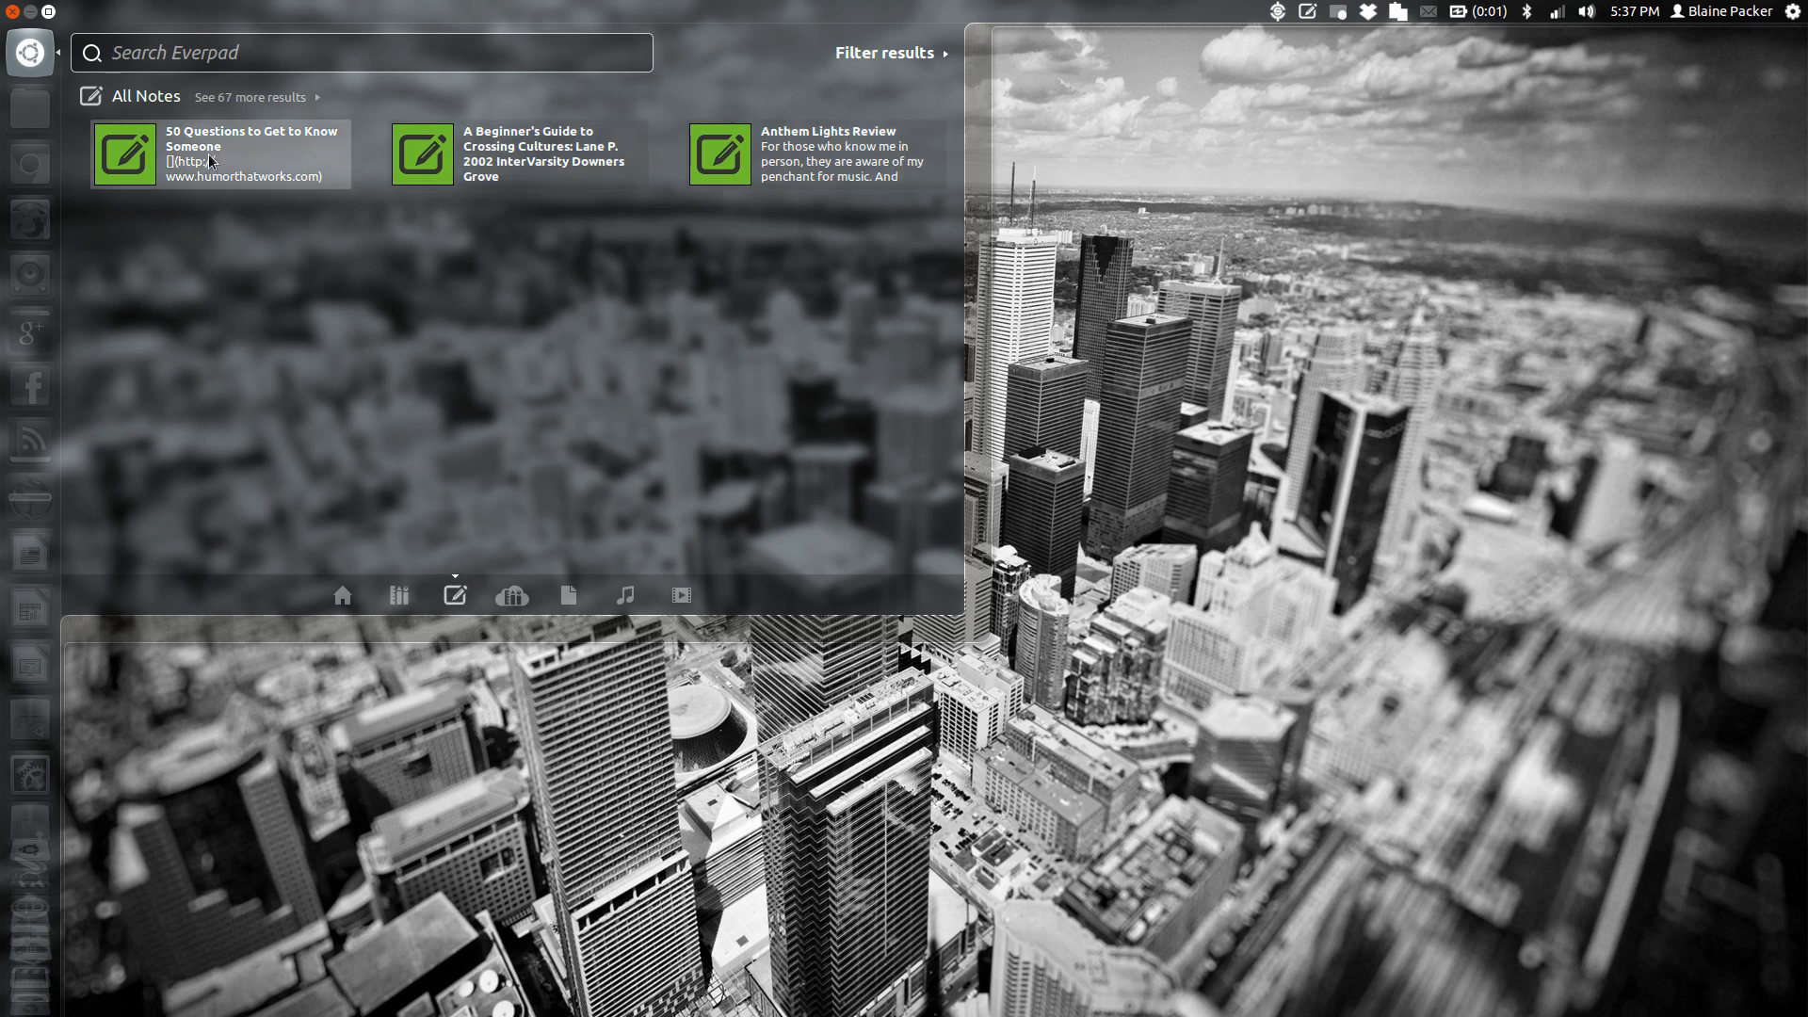
{"action": "left_click", "coordinate": [885, 53]}
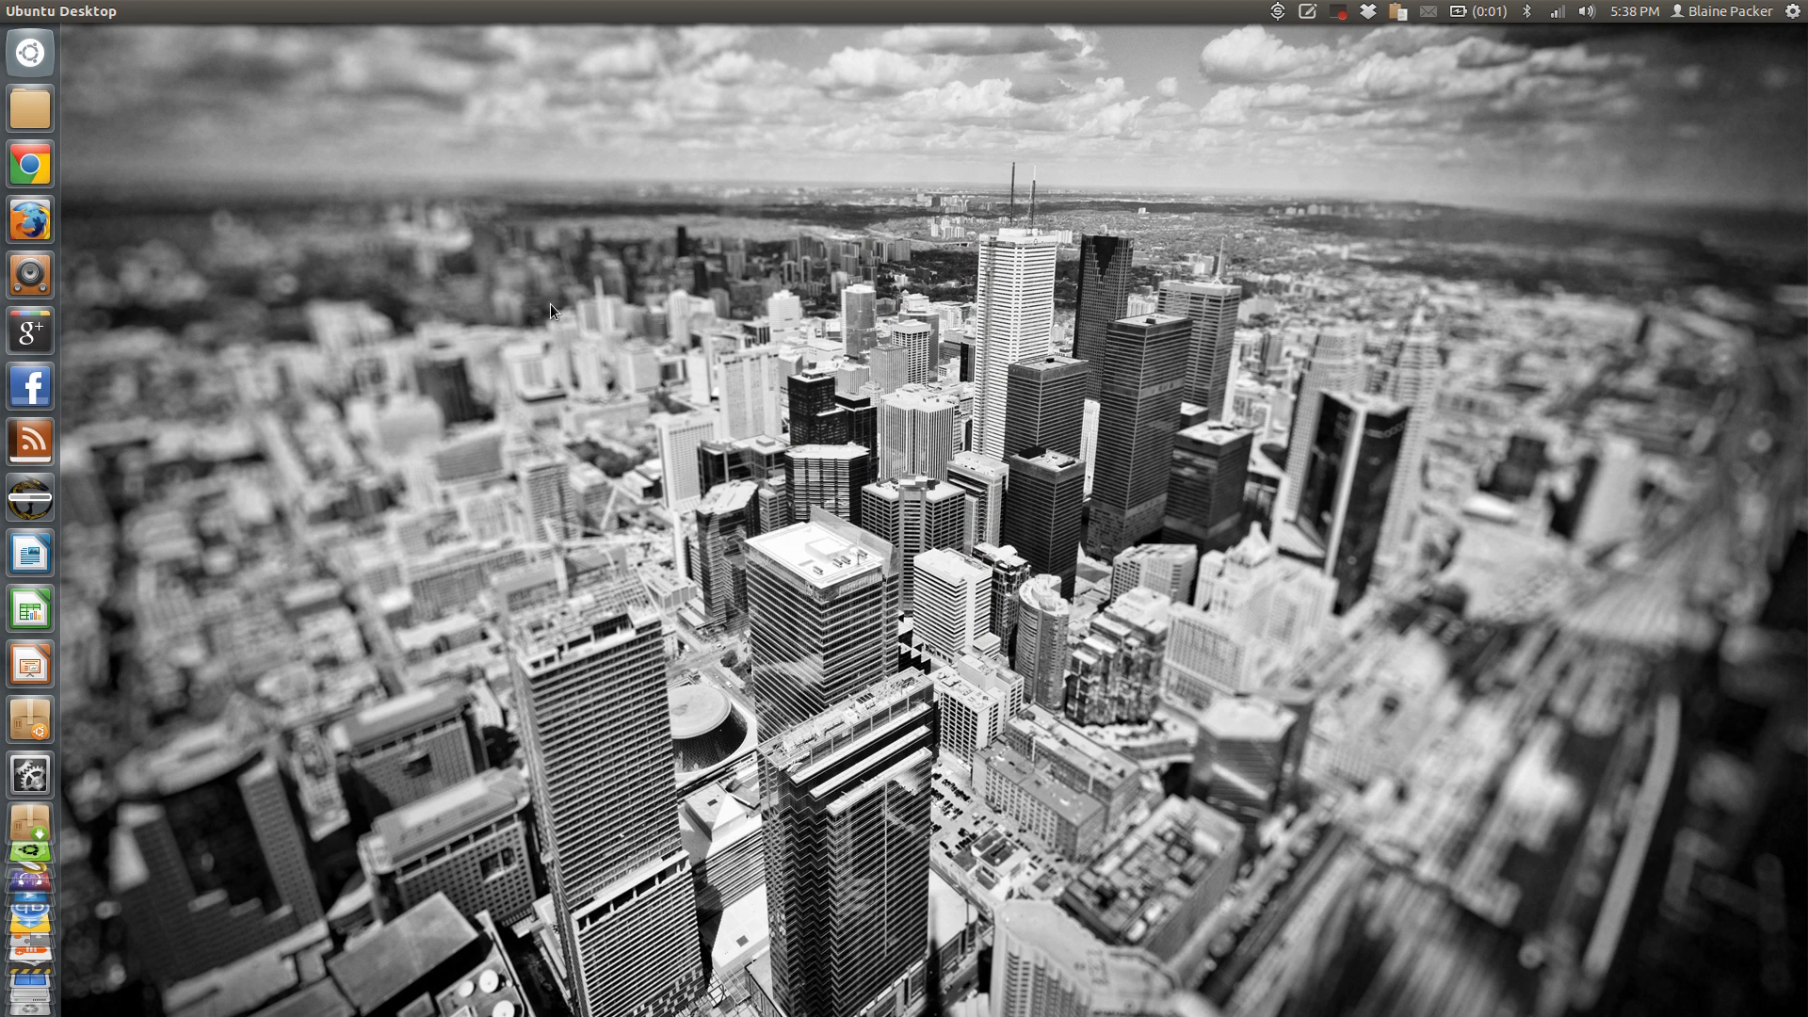
Step: Search the Dash for 'anthem' and open the Anthem Lights Review note
{"action": "left_click", "coordinate": [28, 53]}
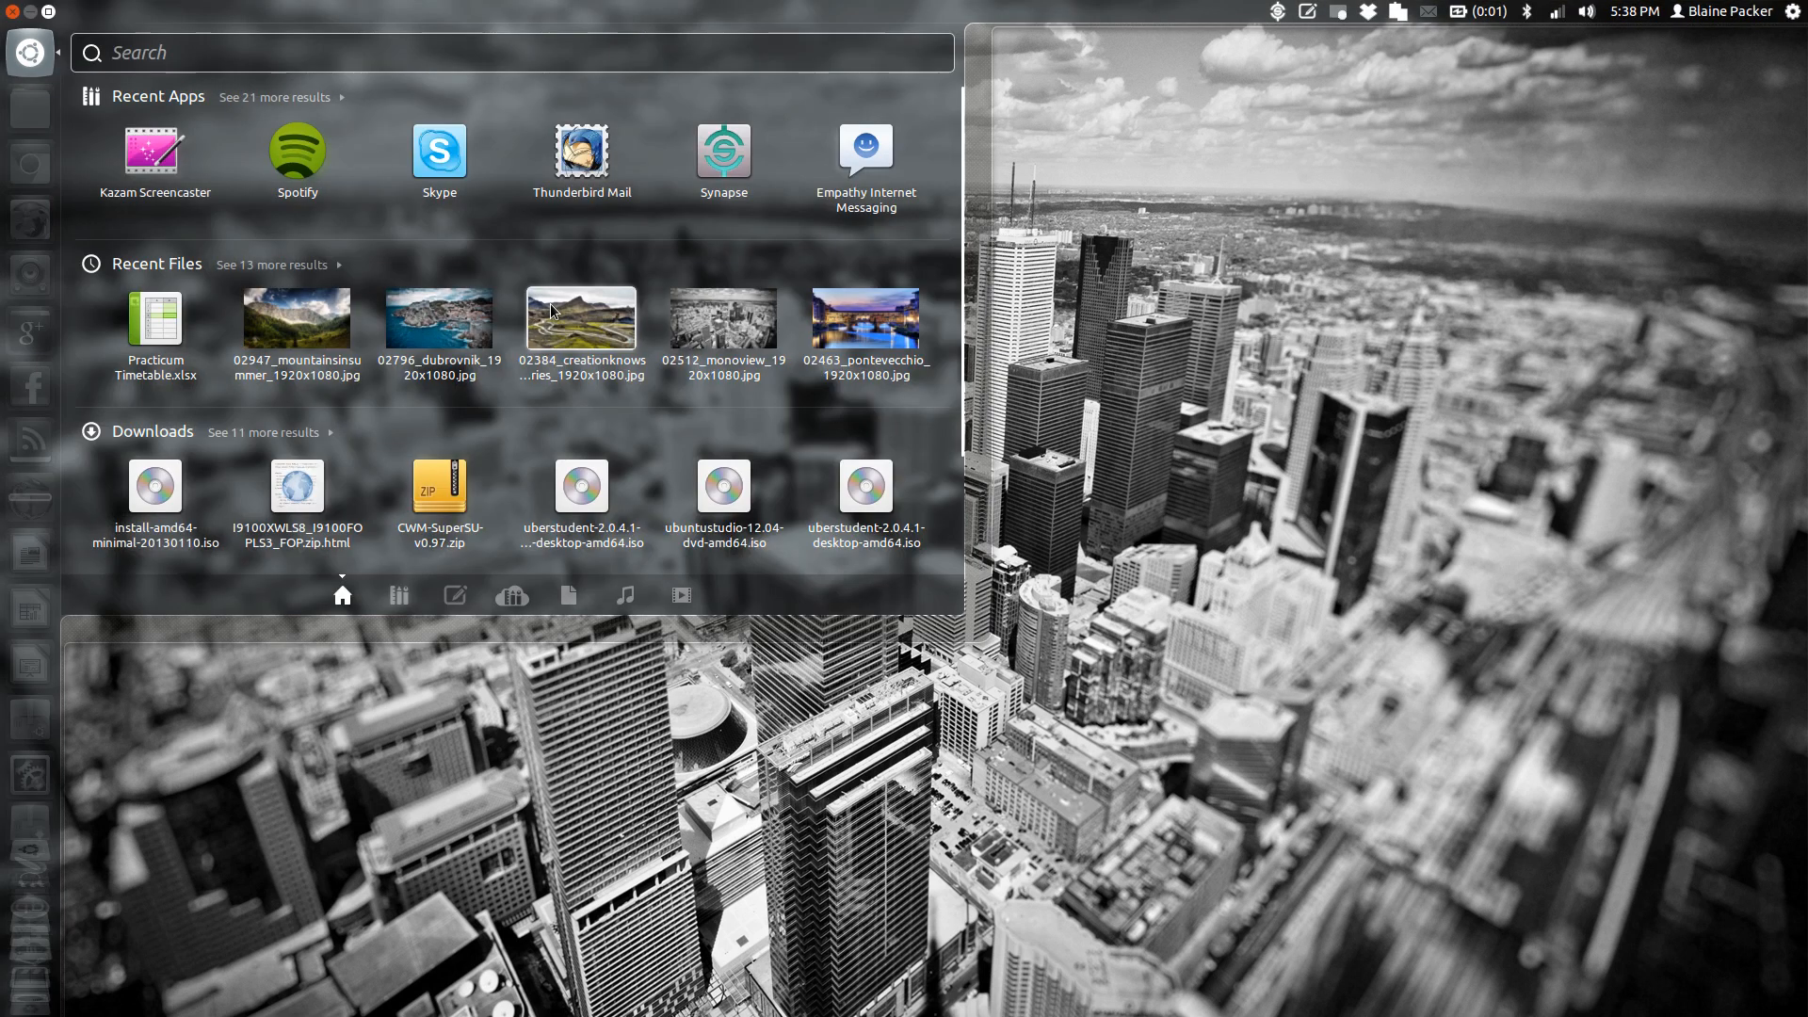
{"action": "type", "text": "anthem"}
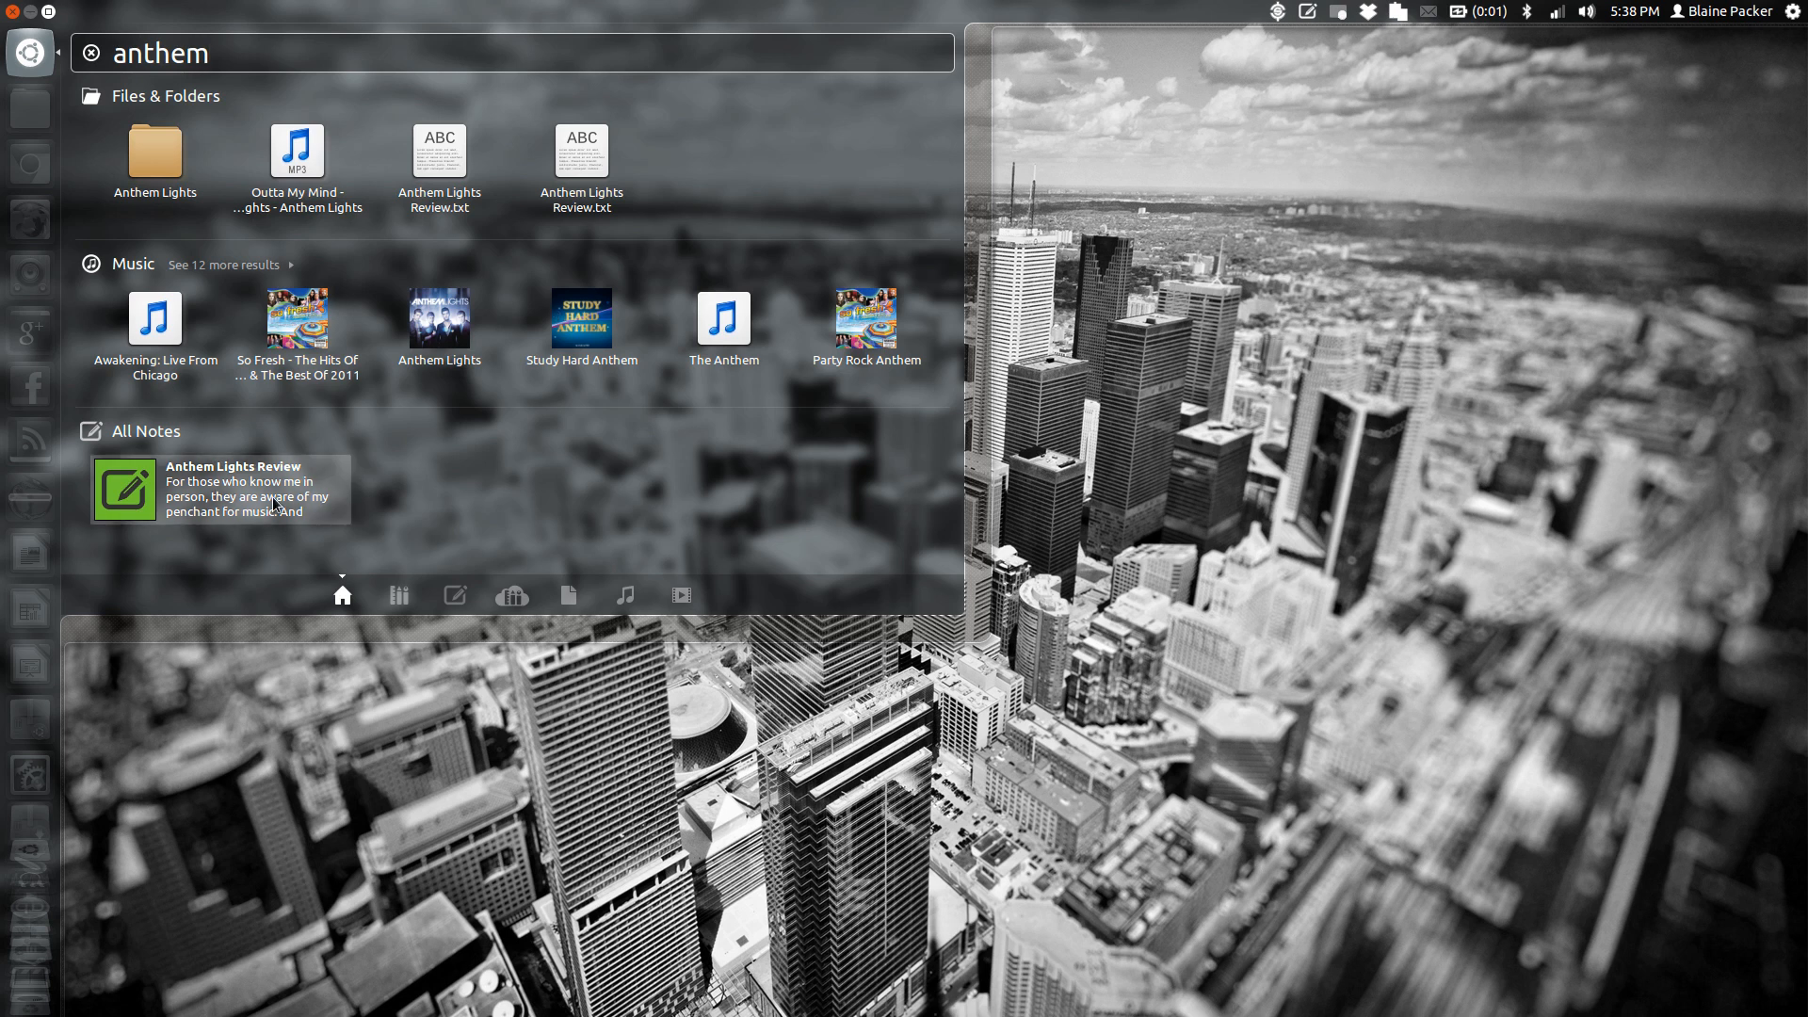
{"action": "left_click", "coordinate": [219, 488]}
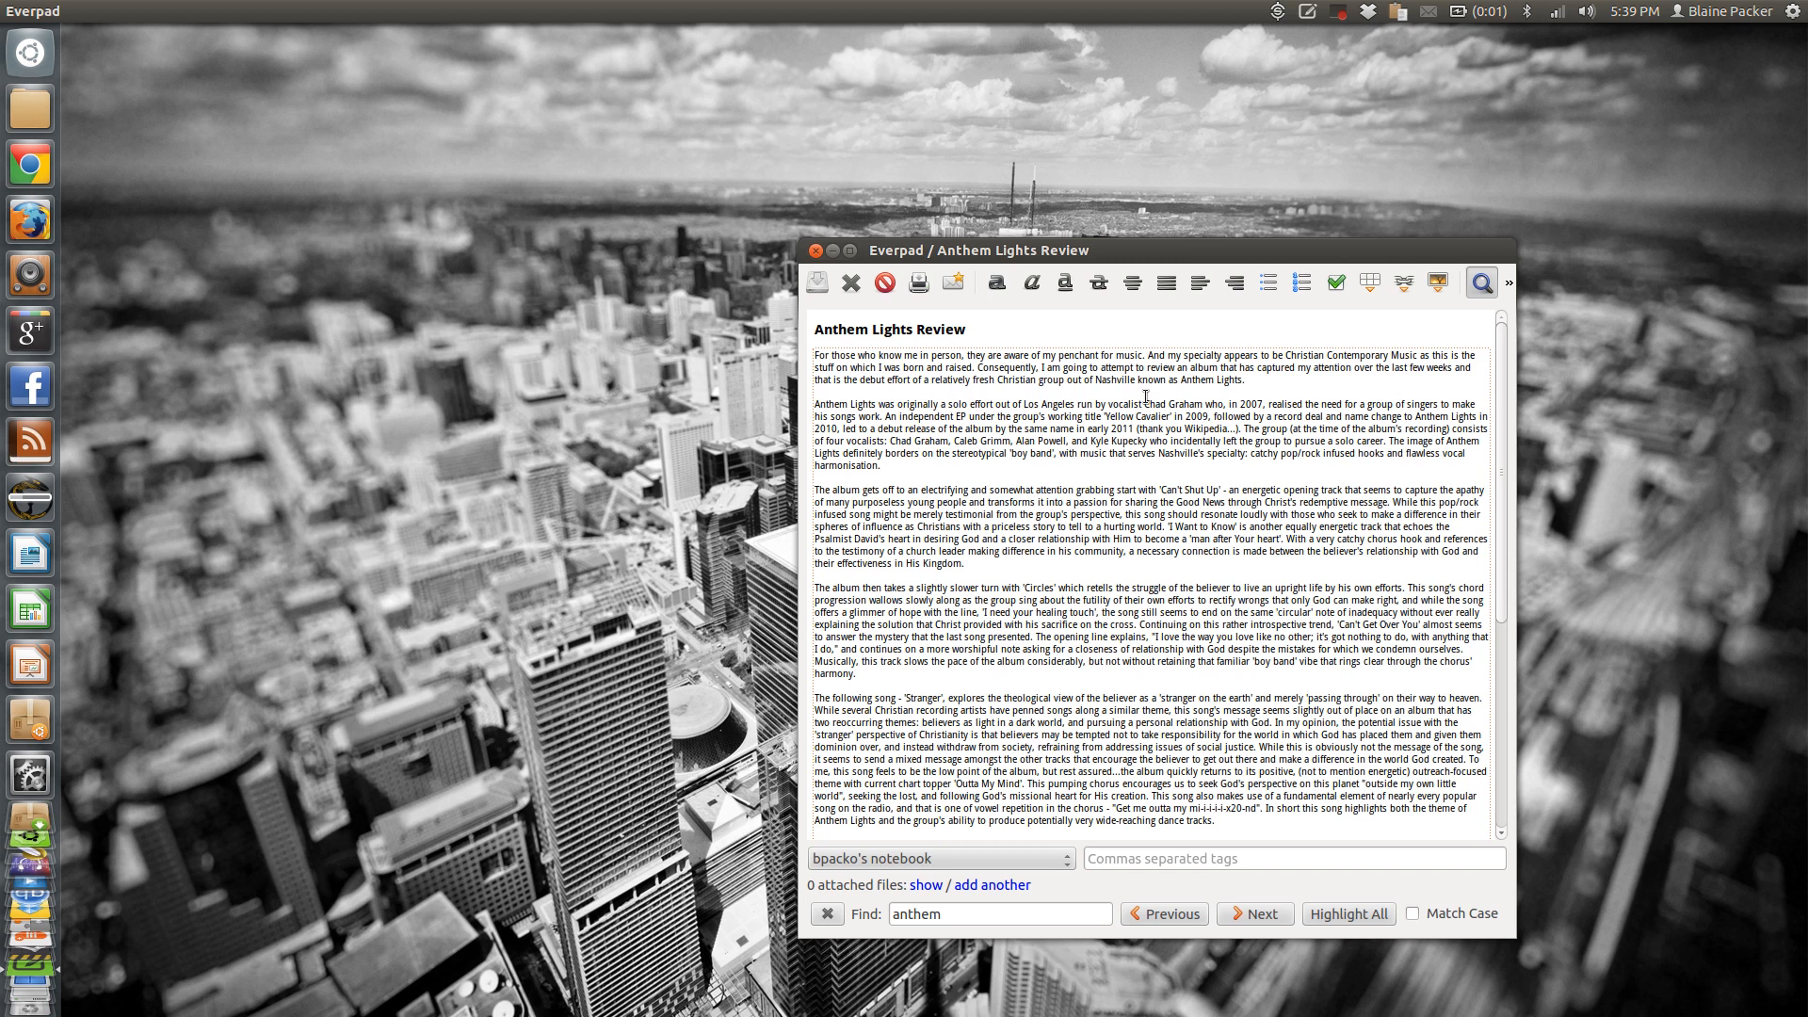
{"action": "mouse_move", "coordinate": [1134, 859]}
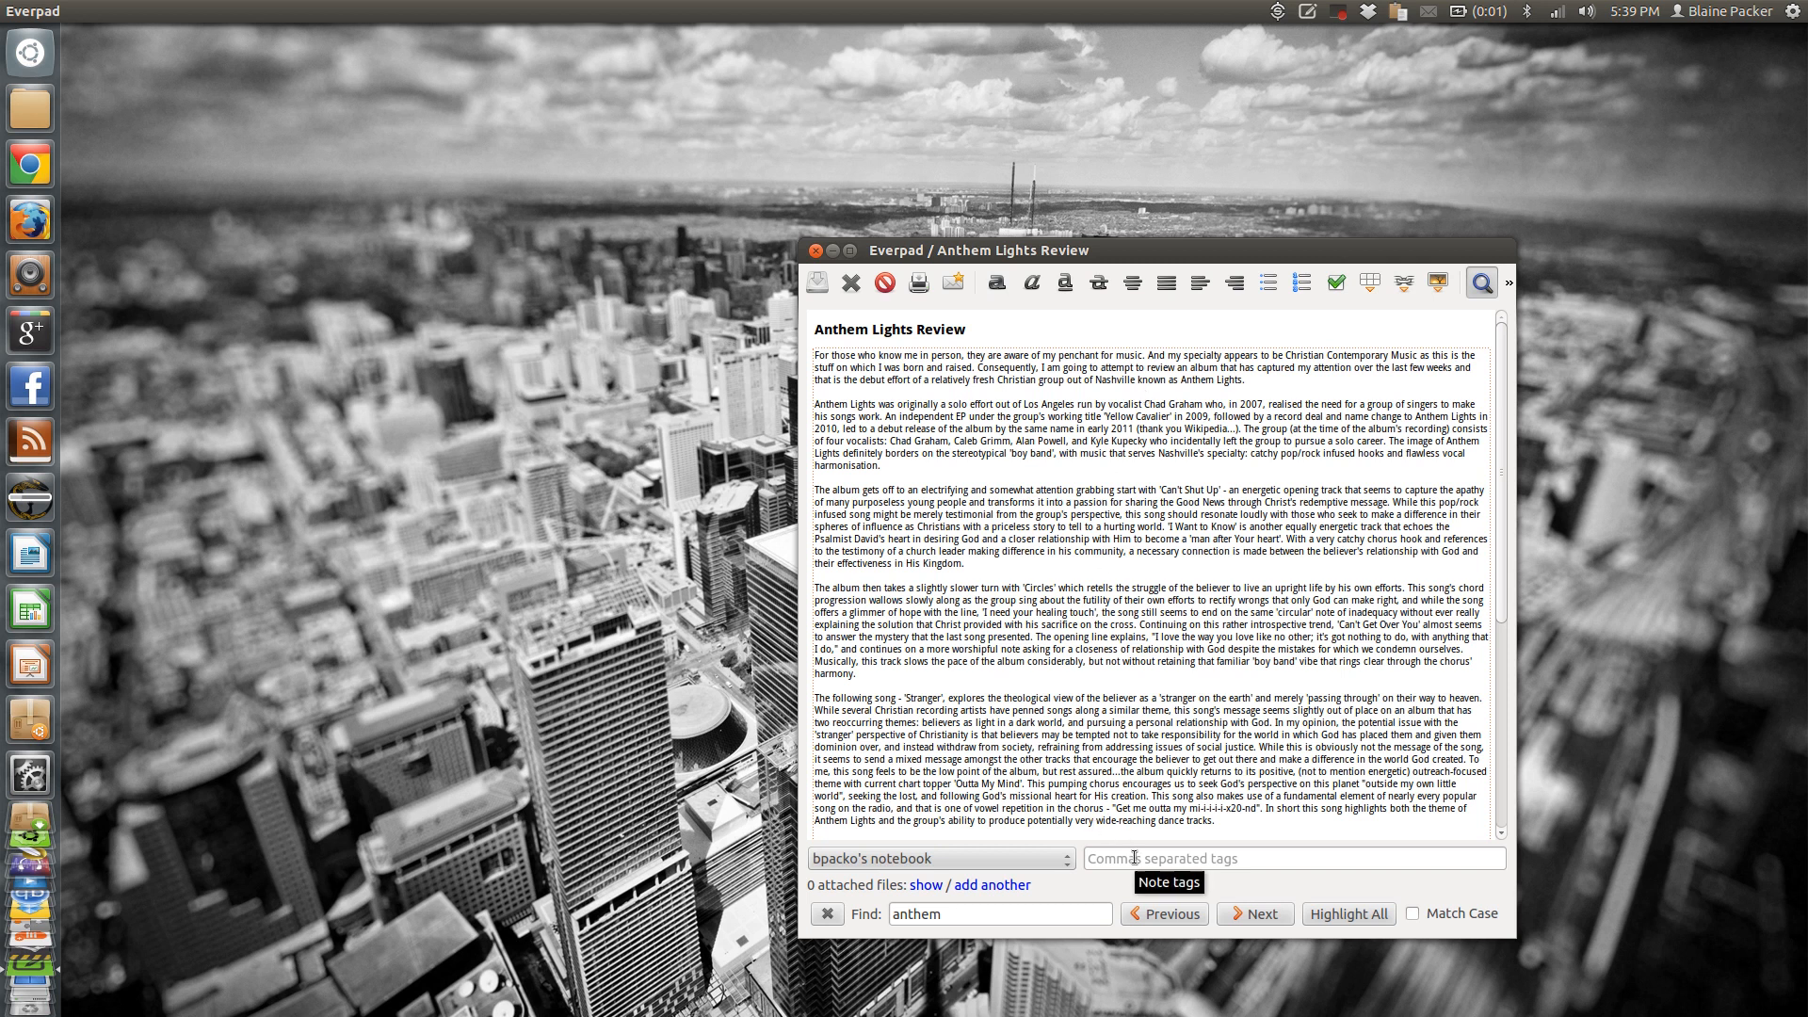
{"action": "mouse_move", "coordinate": [940, 859]}
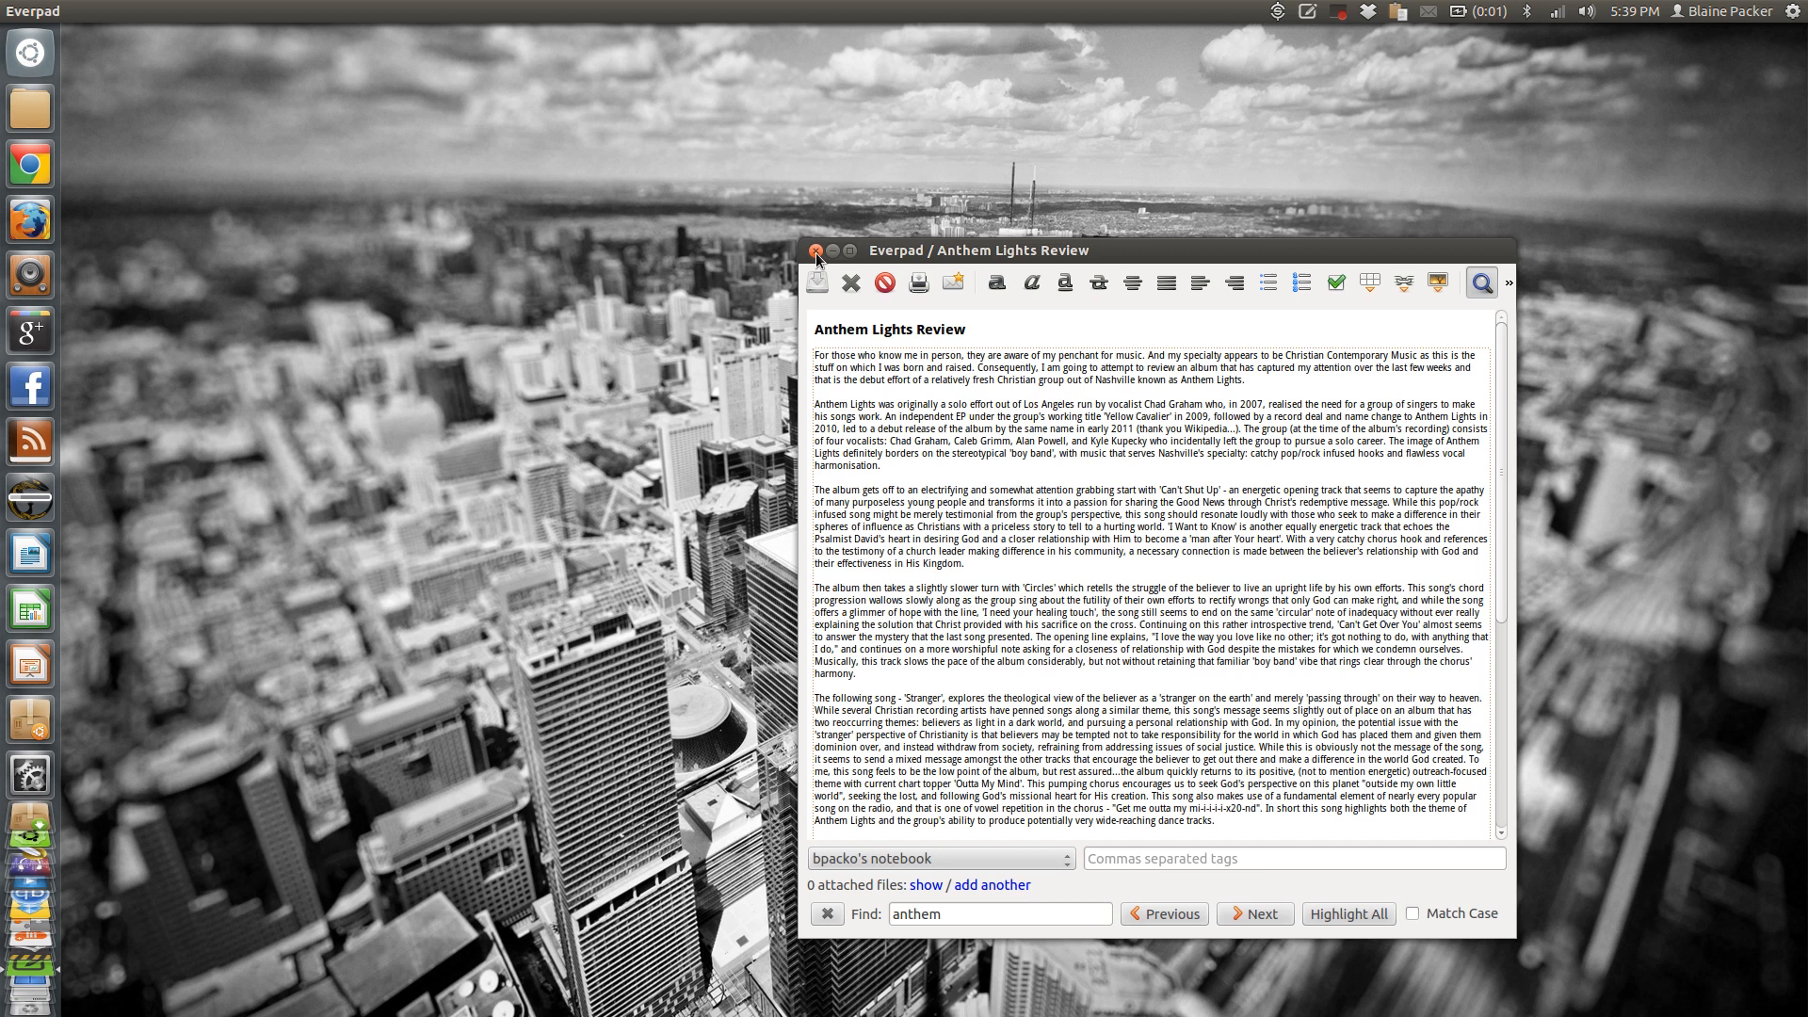
Step: Close the Anthem Lights Review note window
{"action": "left_click", "coordinate": [816, 251]}
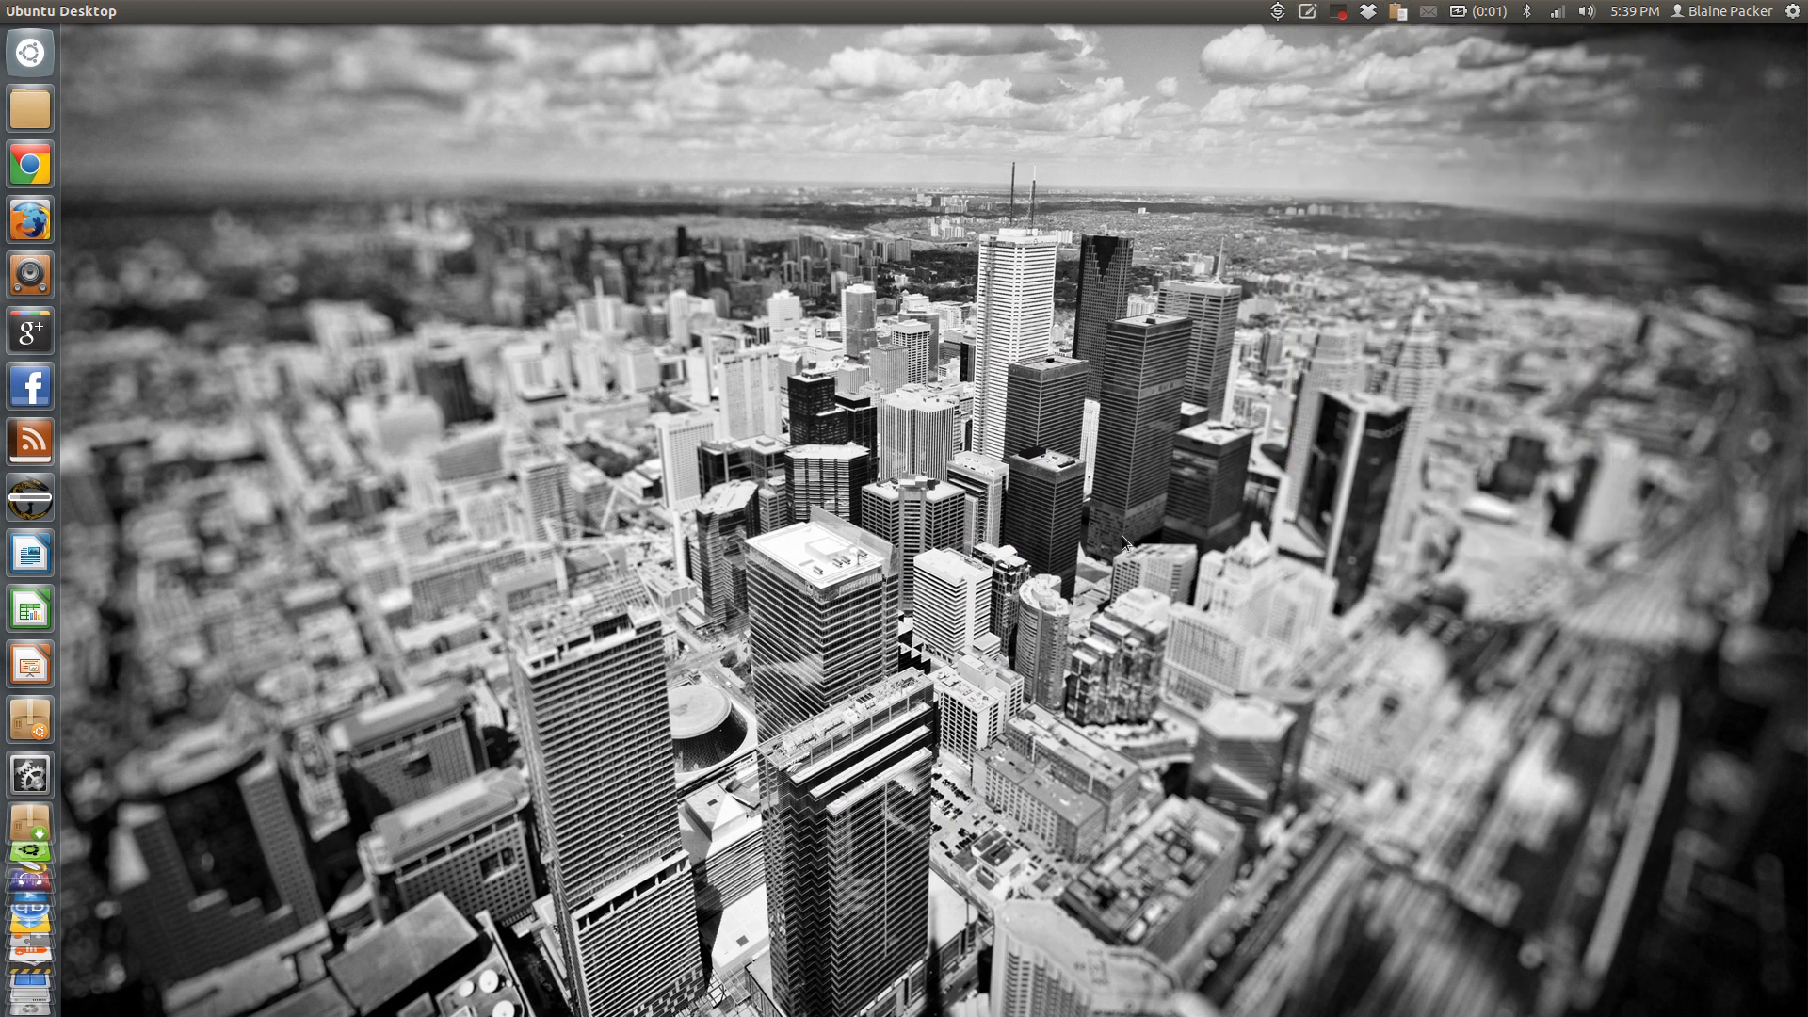
Step: Search the HUD for 'create' to run Everpad's Create Note, then launch Chrome
{"action": "type", "text": "creat"}
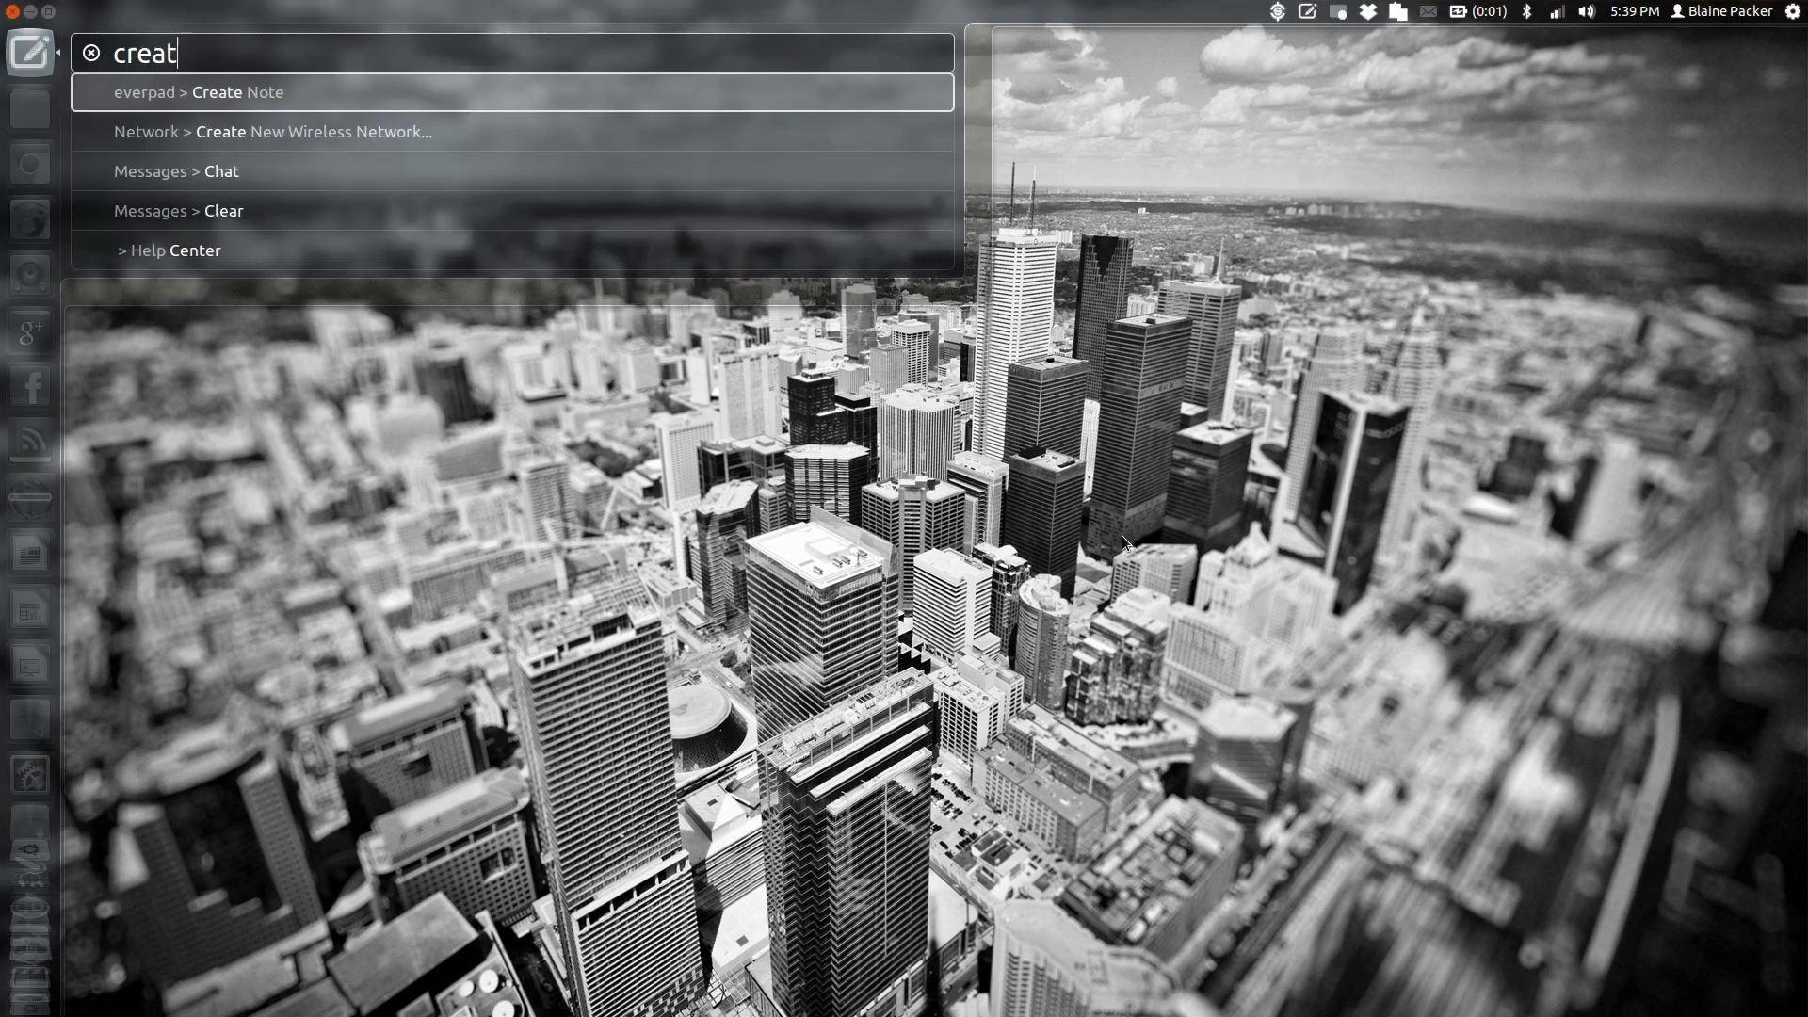
{"action": "type", "text": "e"}
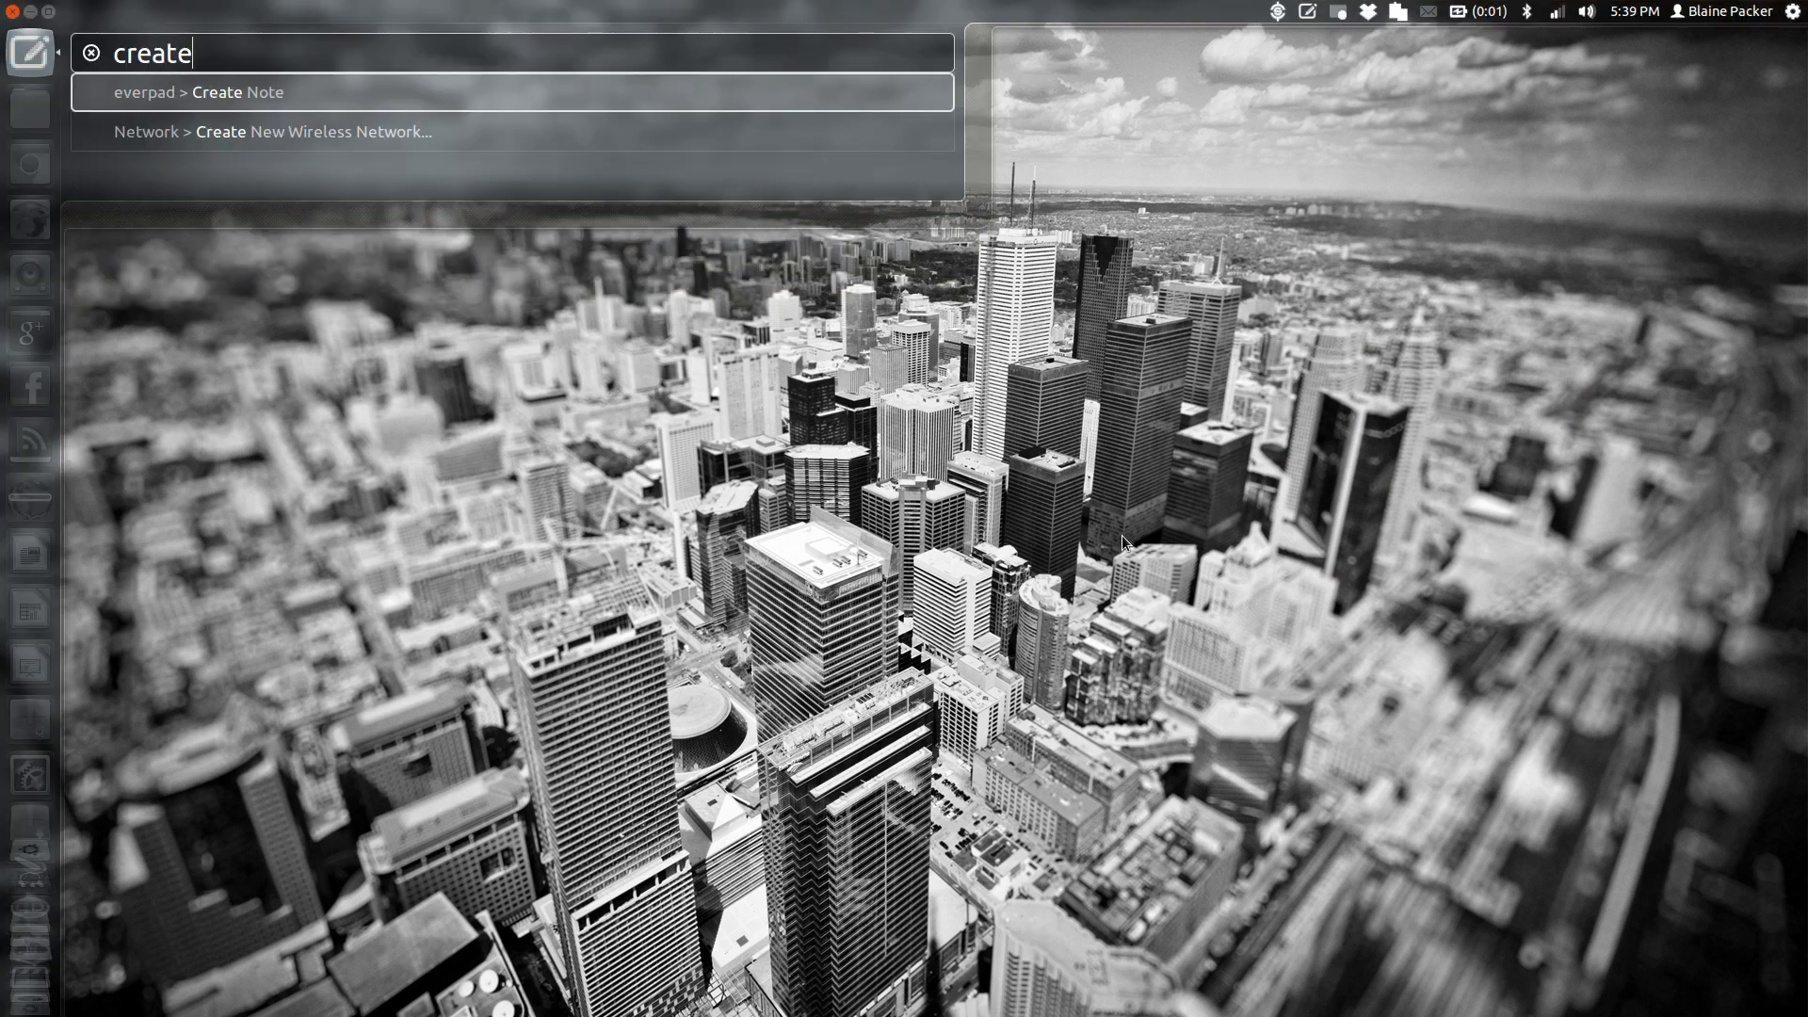
{"action": "key", "text": "Escape"}
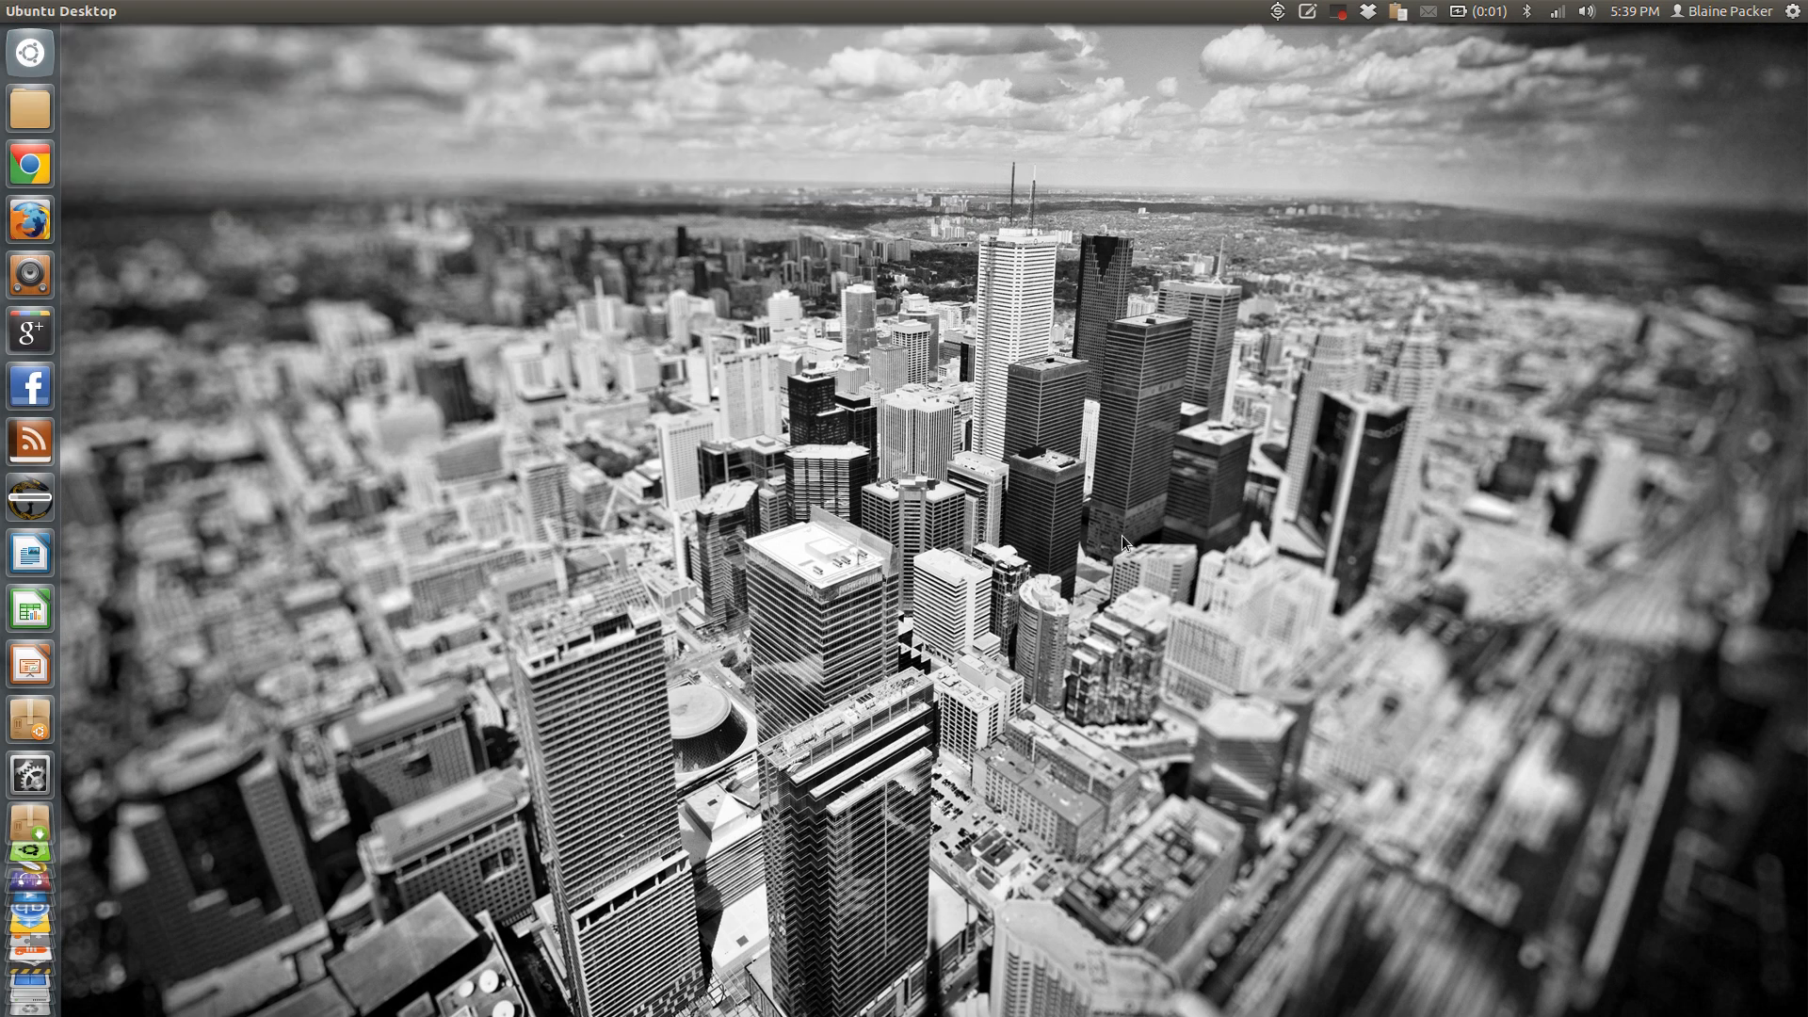
{"action": "left_click", "coordinate": [28, 164]}
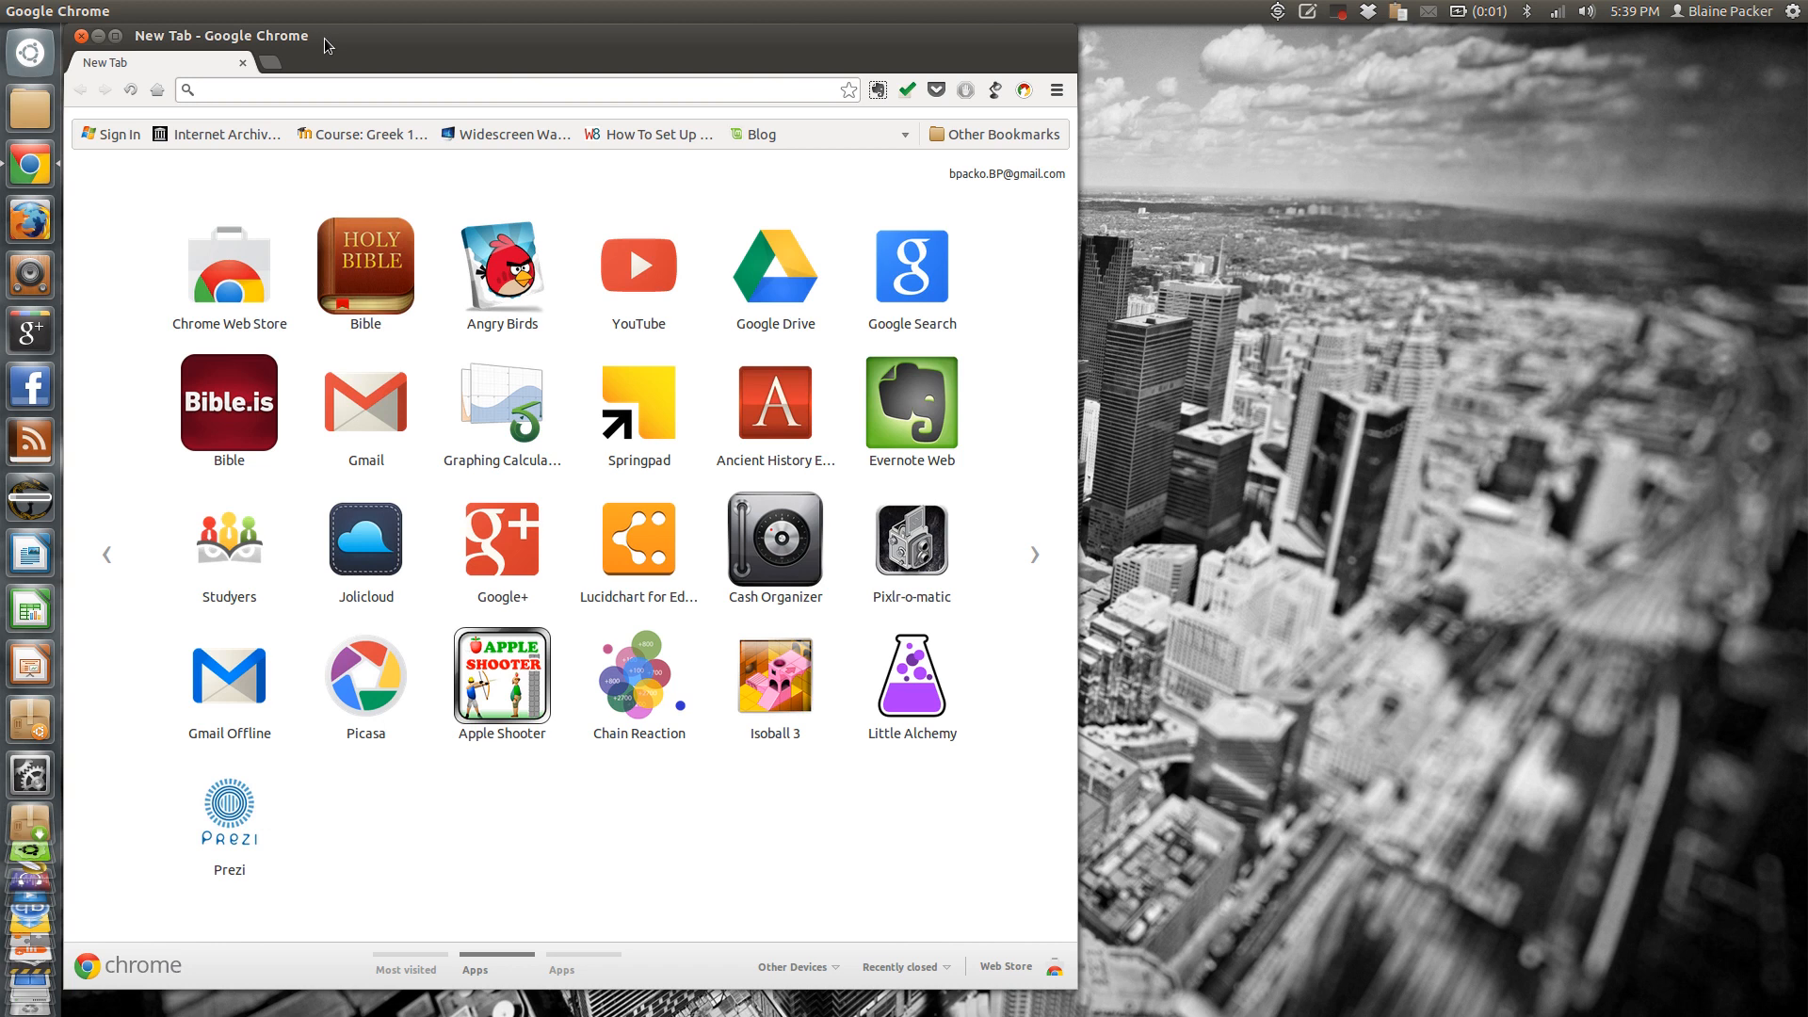
Step: Open The Verge's Samsung Super Bowl article via Google+ and right-click its opening paragraph
{"action": "left_click", "coordinate": [501, 540]}
{"action": "type", "text": "verge"}
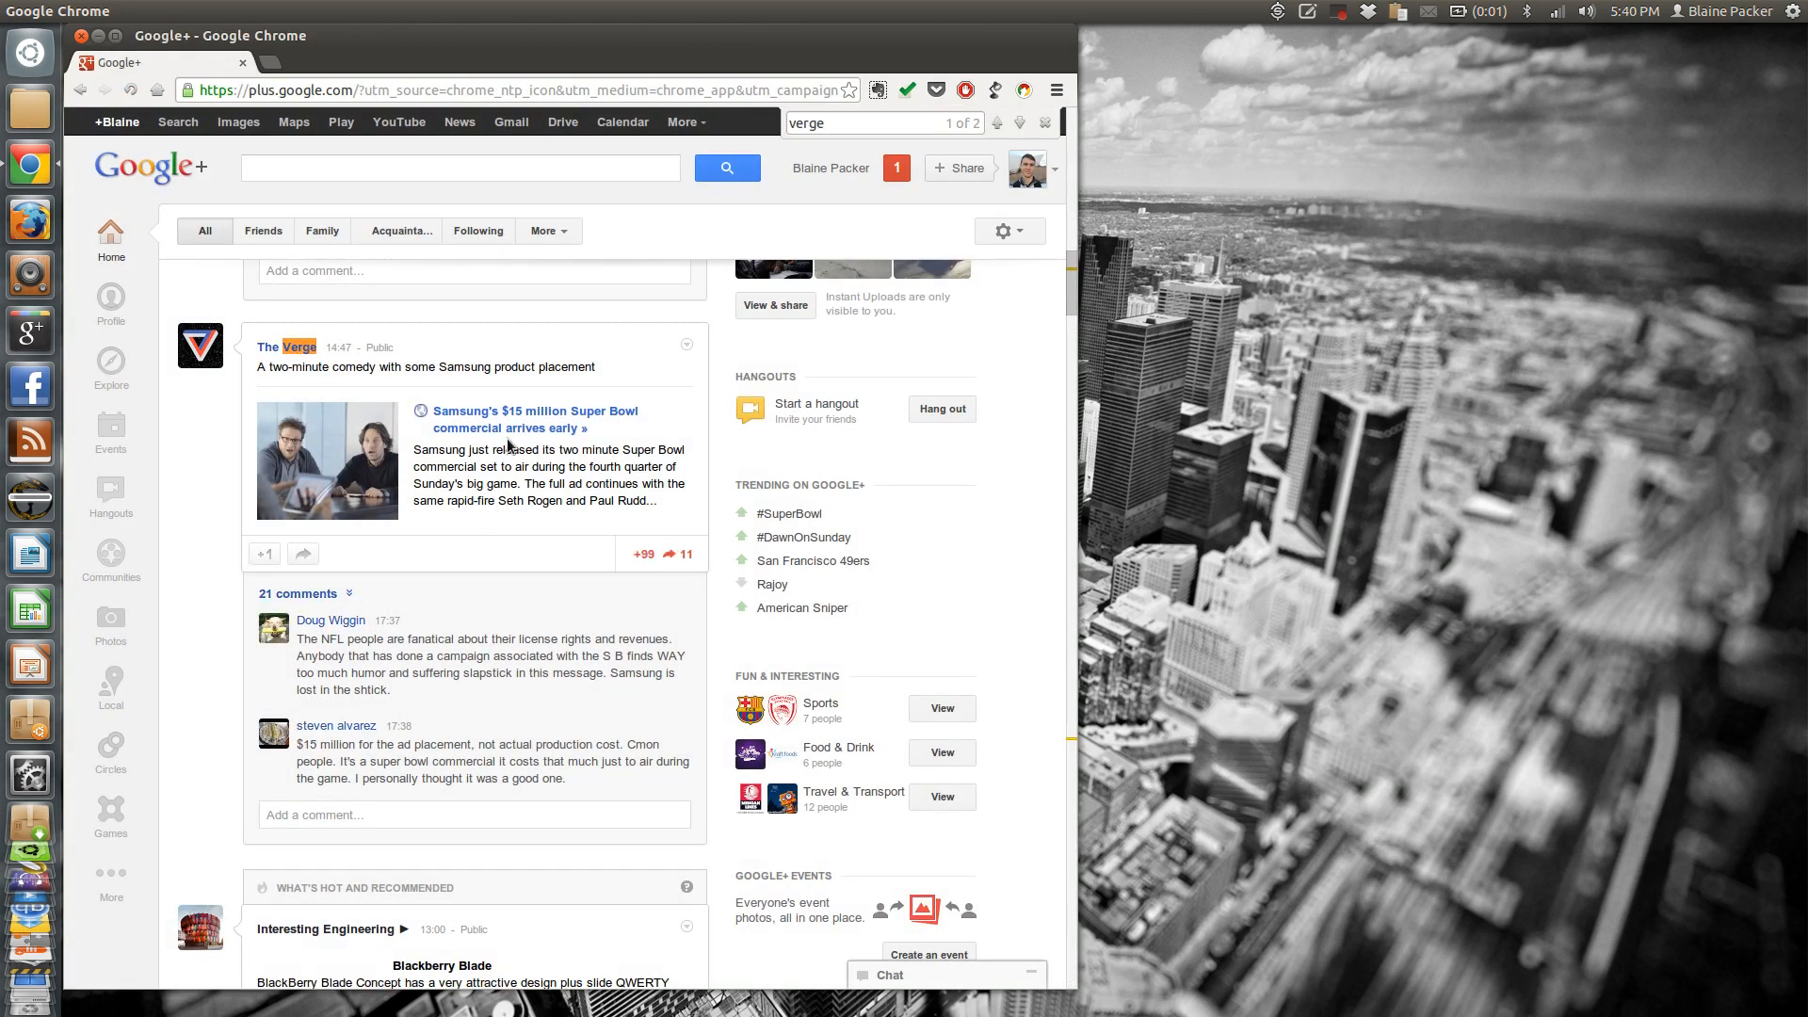
{"action": "left_click", "coordinate": [533, 418]}
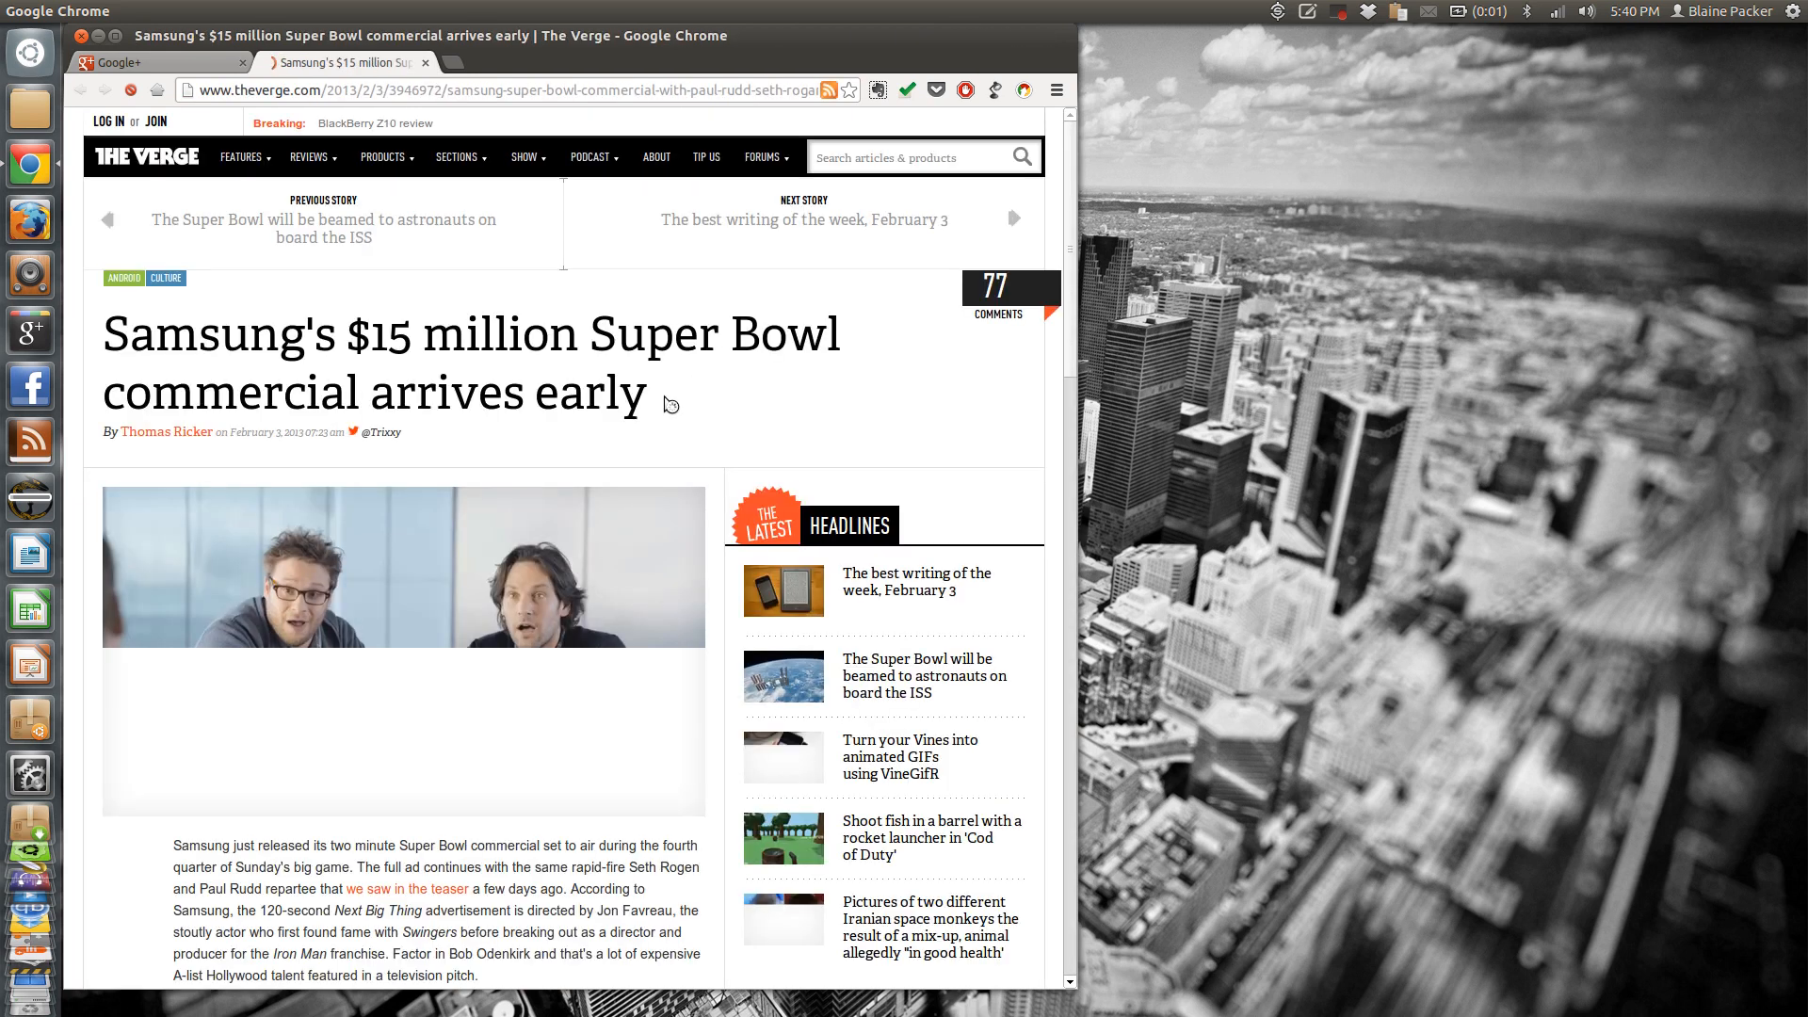
{"action": "scroll", "scroll_direction": "down", "scroll_amount": 3}
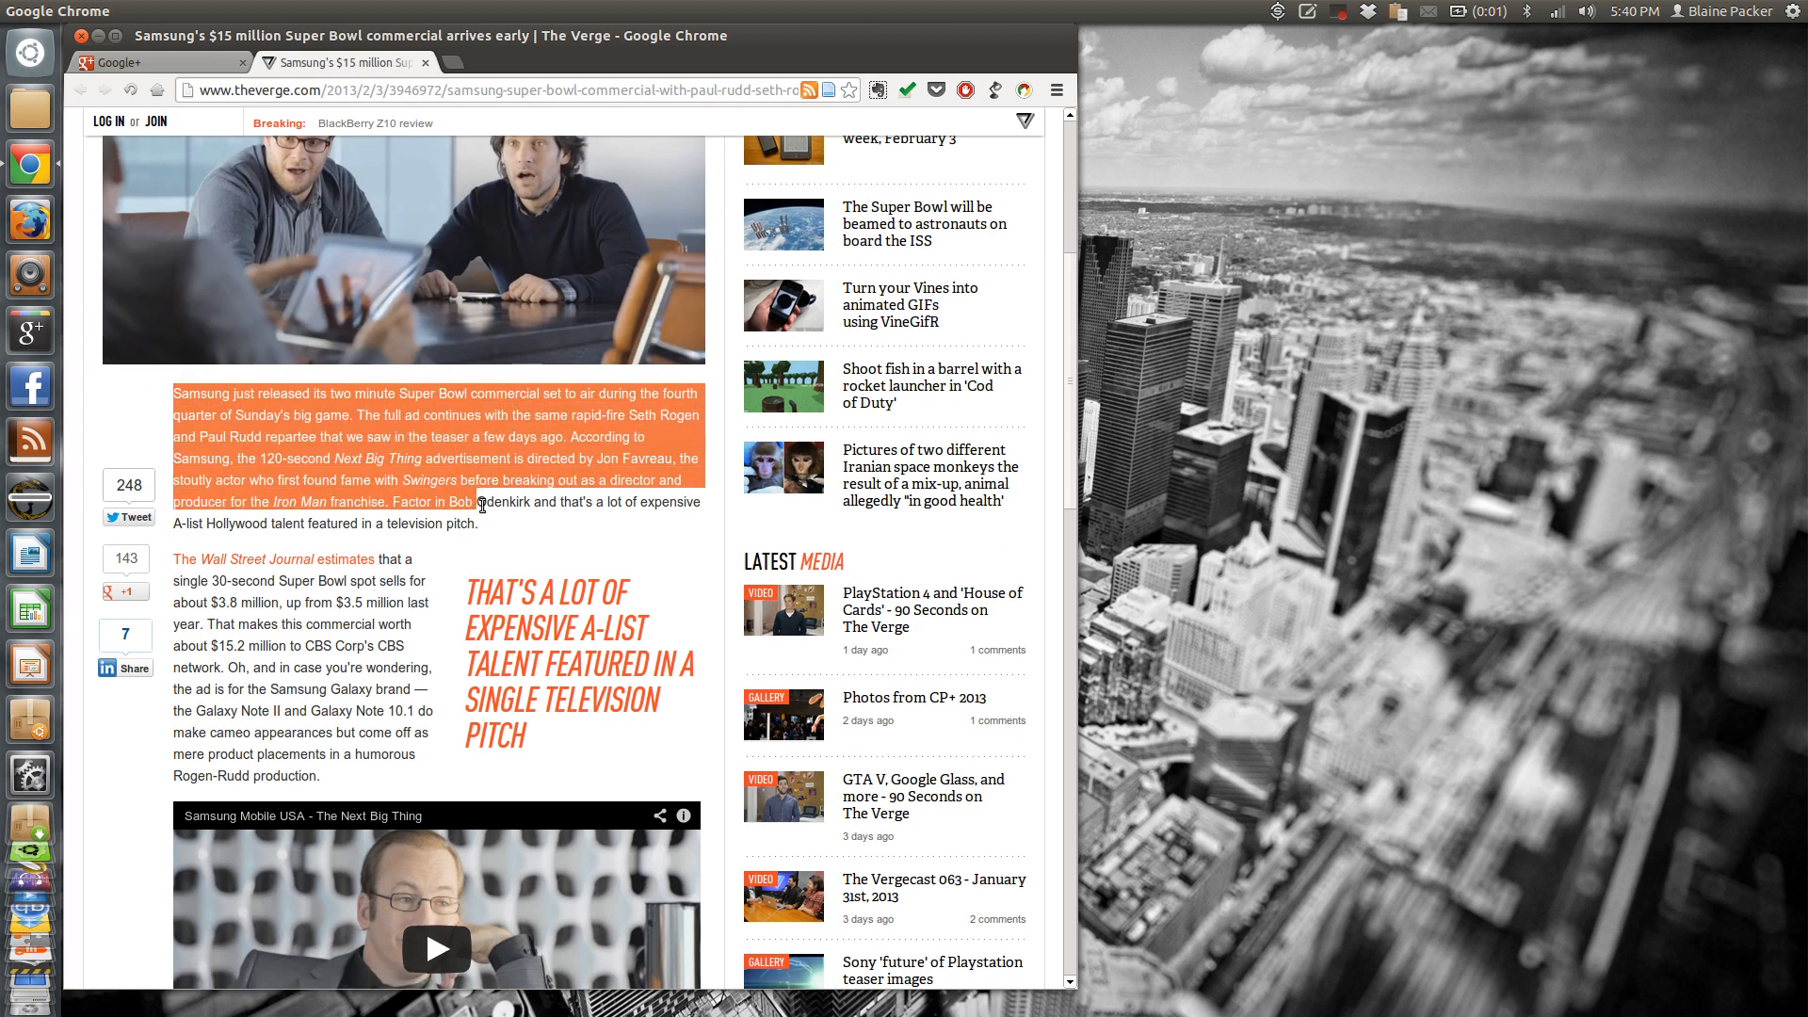
{"action": "right_click", "coordinate": [481, 505]}
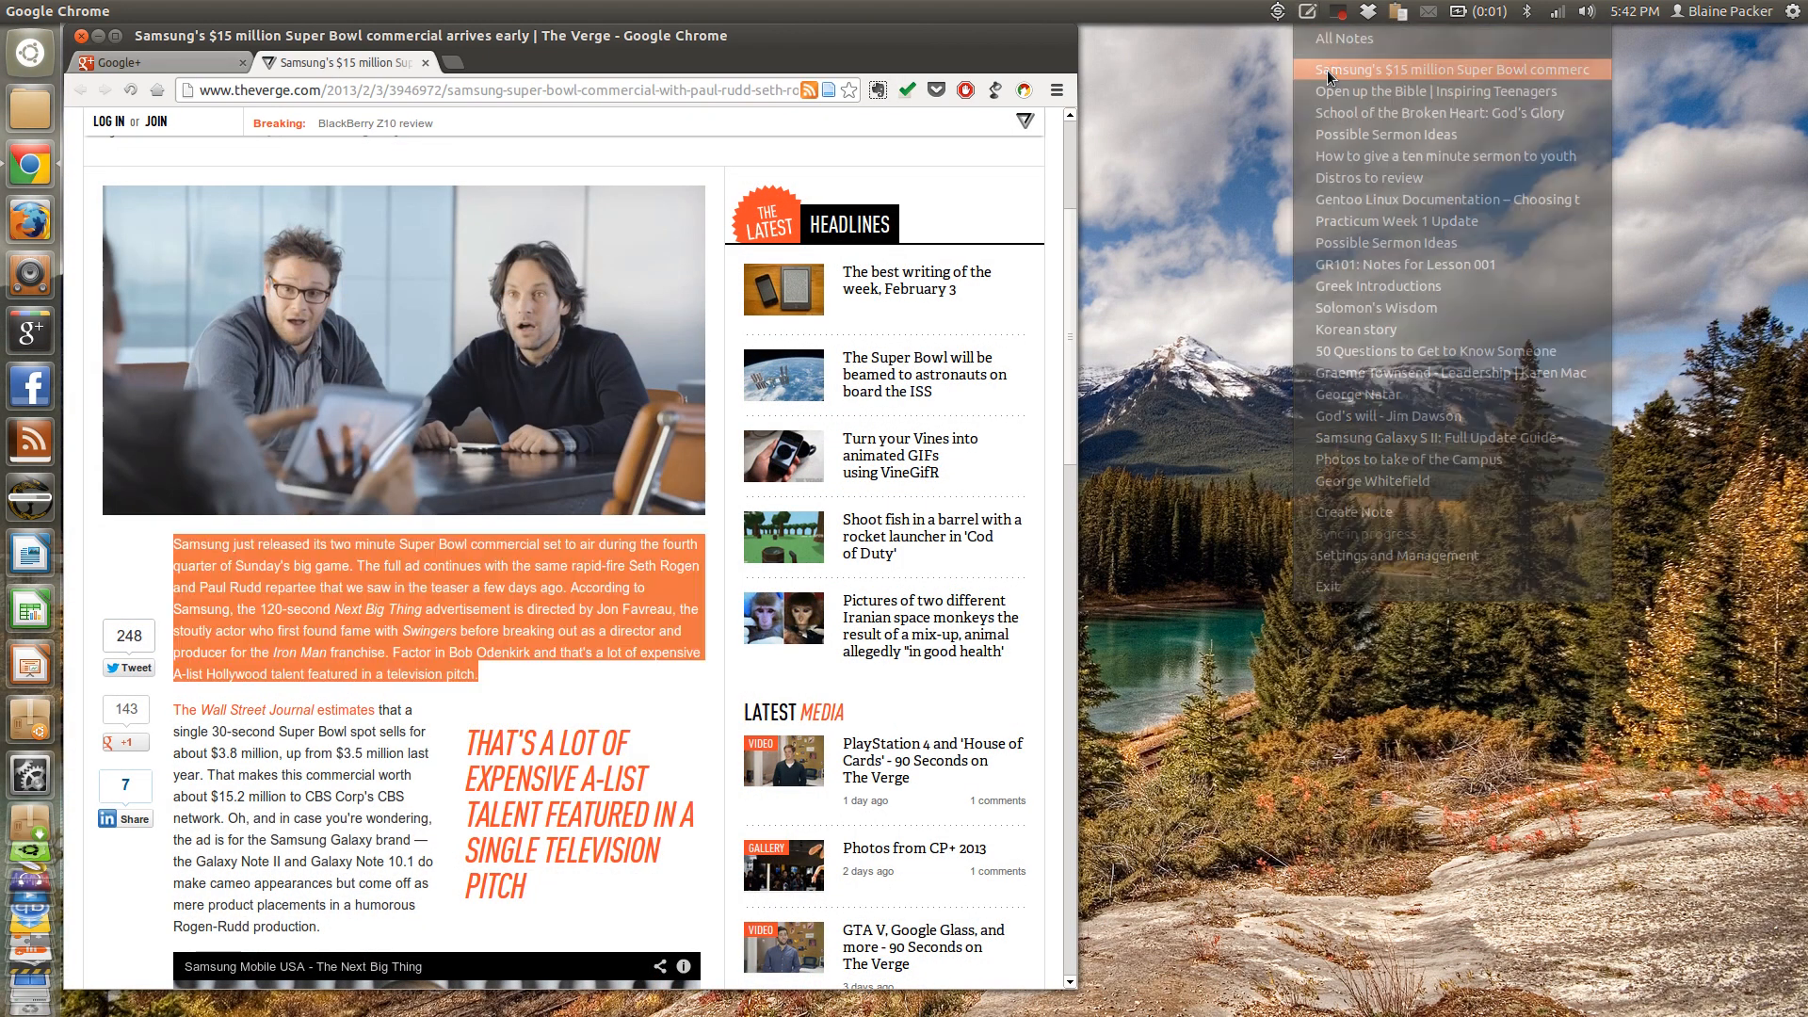
Step: Open the clipped Samsung Super Bowl note from the Everpad indicator
{"action": "left_click", "coordinate": [1450, 70]}
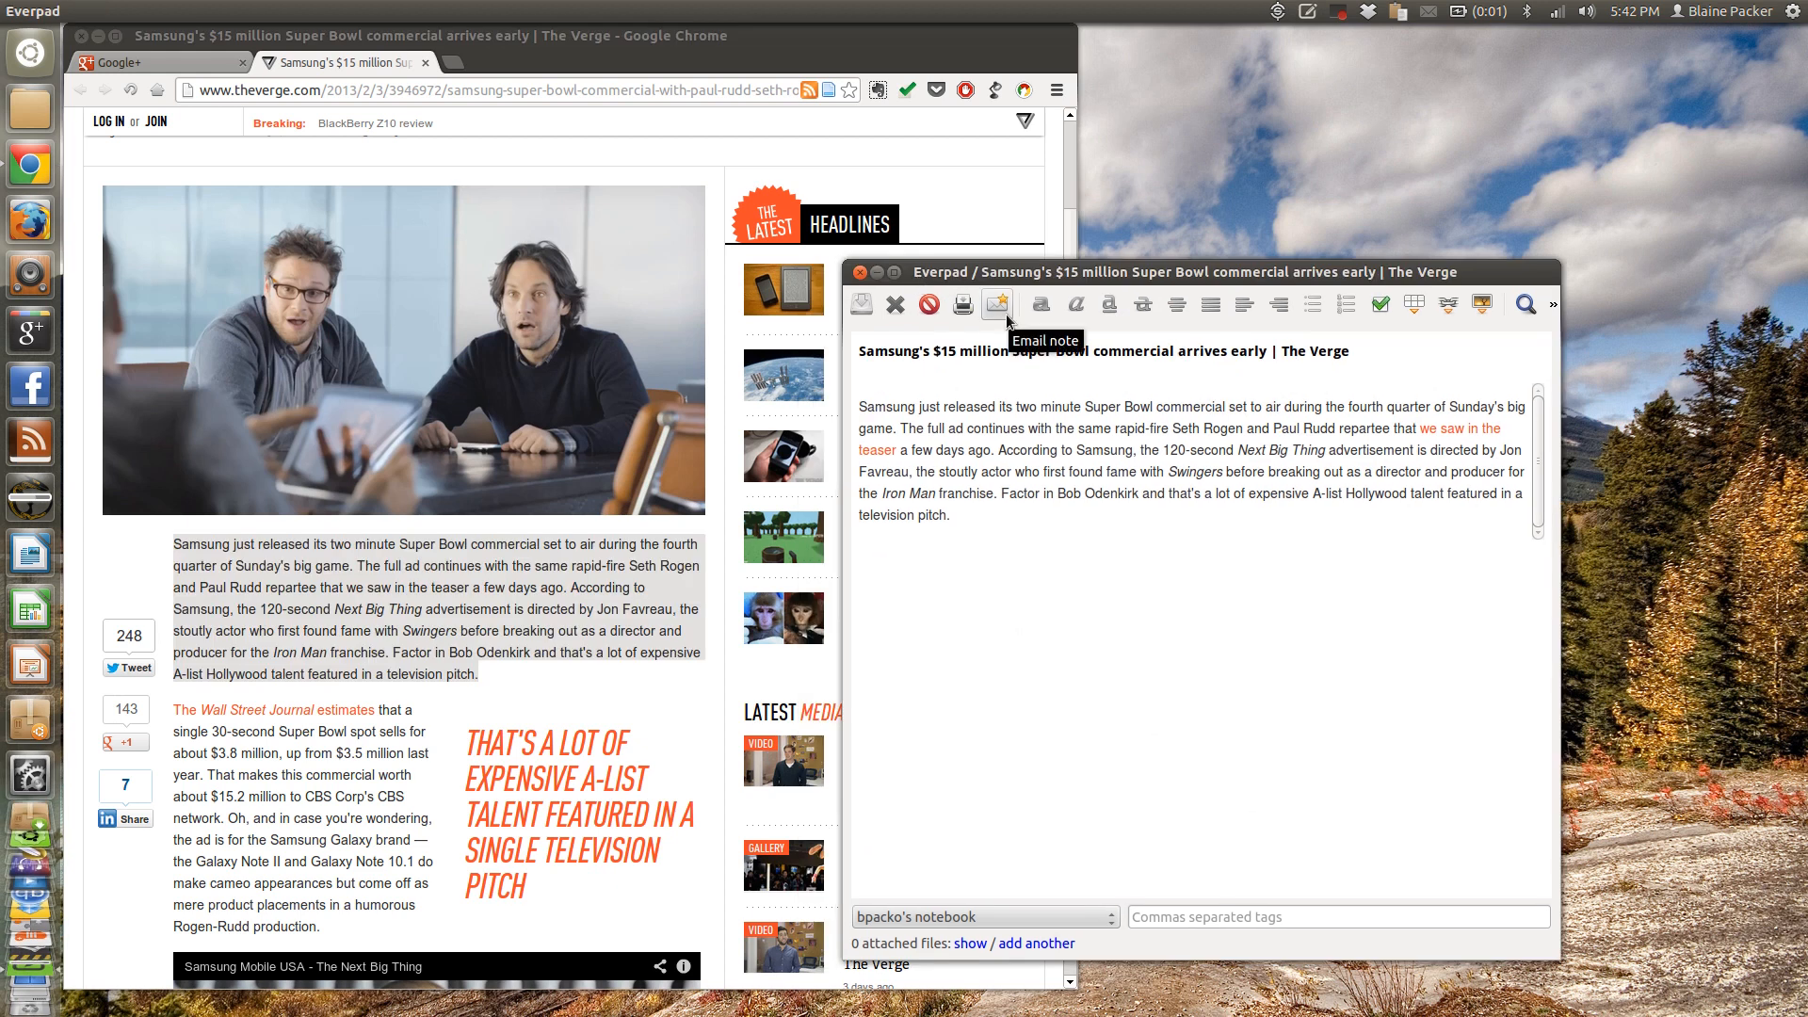
{"action": "mouse_move", "coordinate": [1070, 476]}
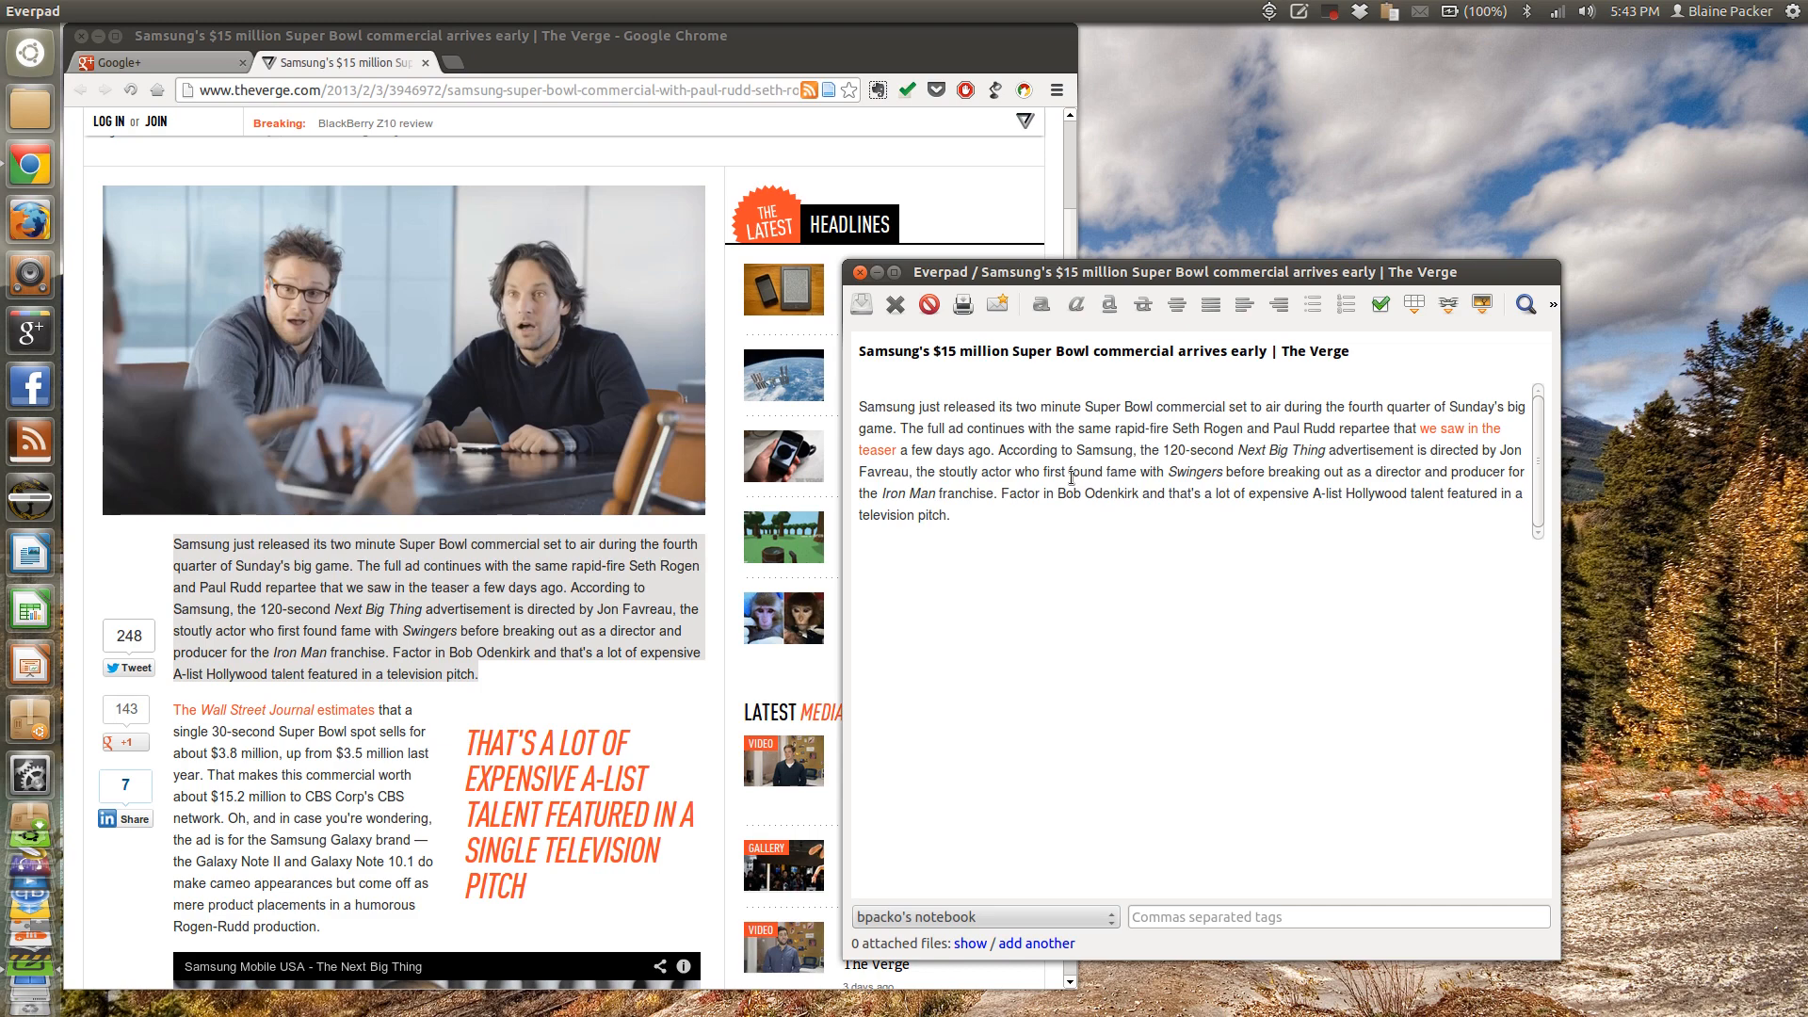
{"action": "mouse_move", "coordinate": [1122, 531]}
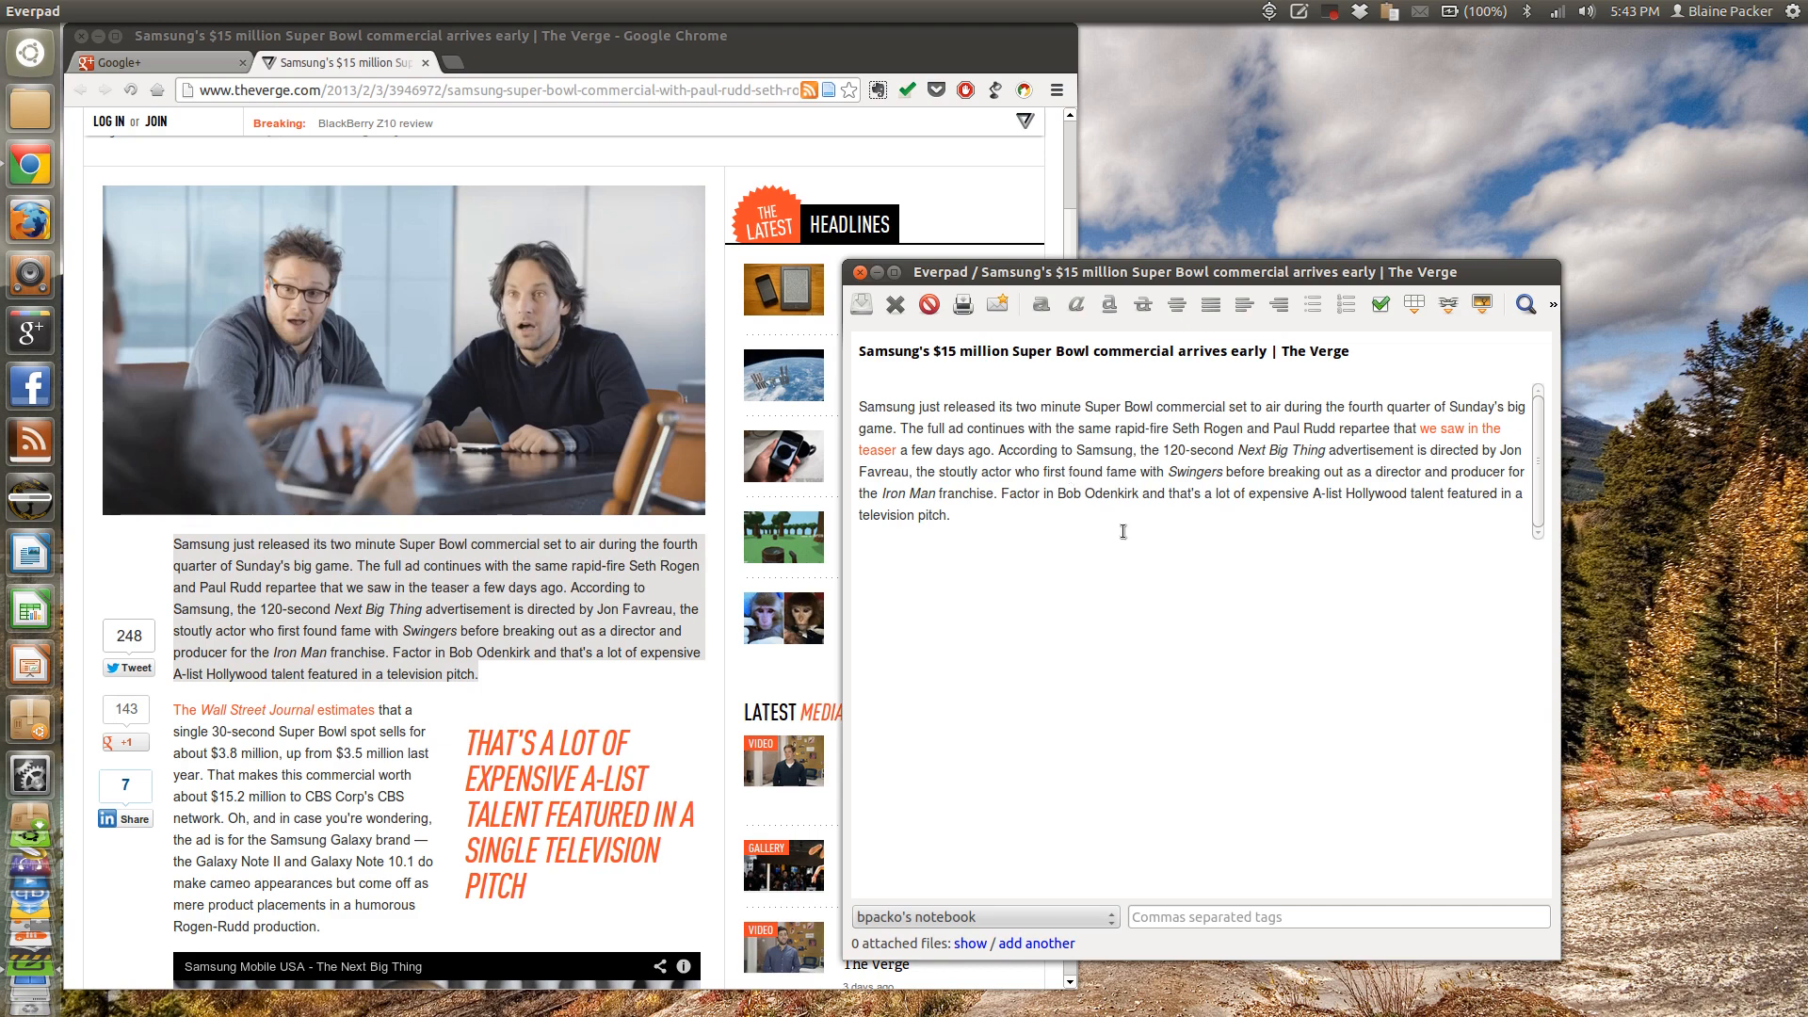